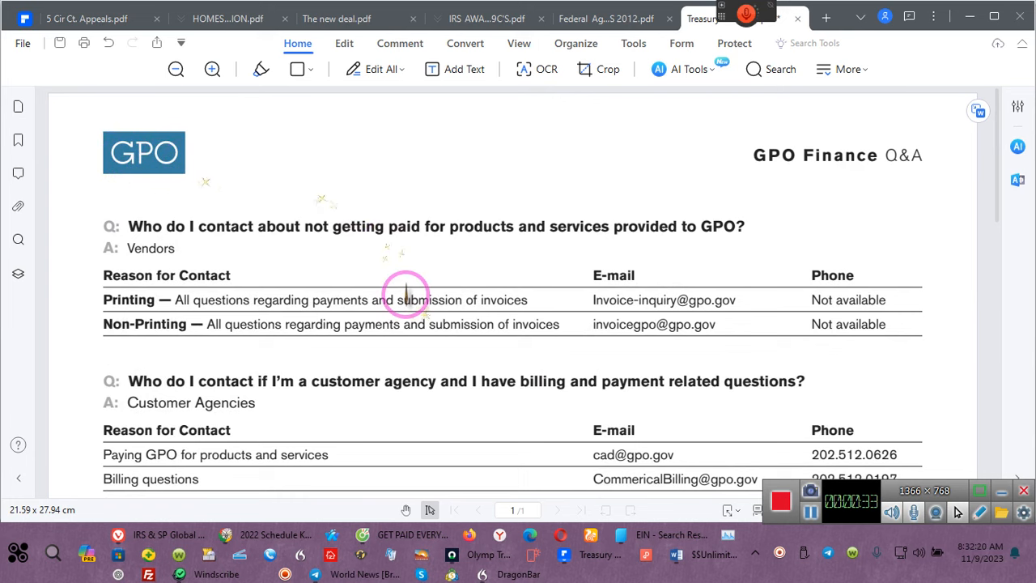
Step: Scroll down to the GPO identification numbers table with tax exemption number 53-6002509
scroll(down, 3)
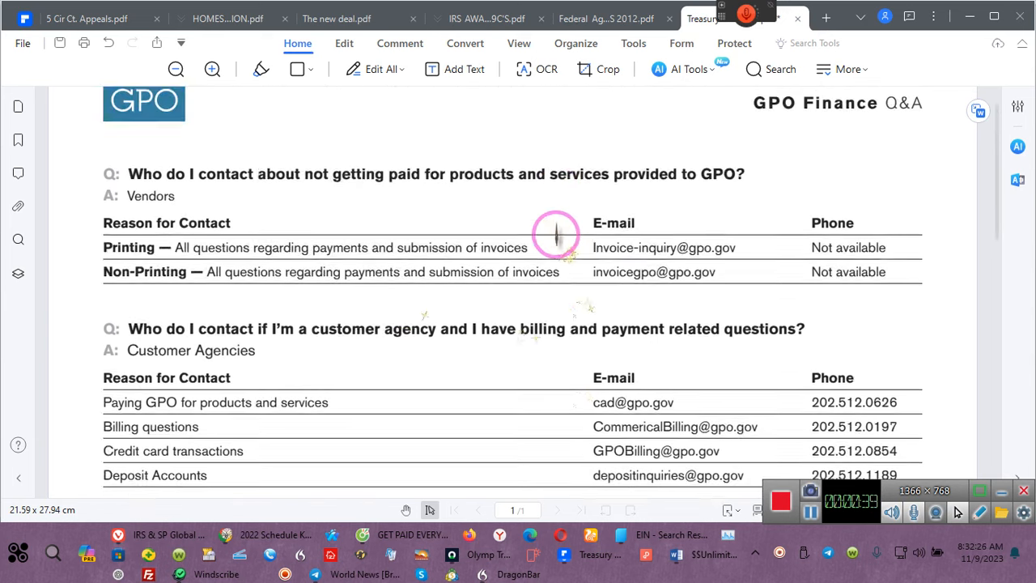
scroll(down, 3)
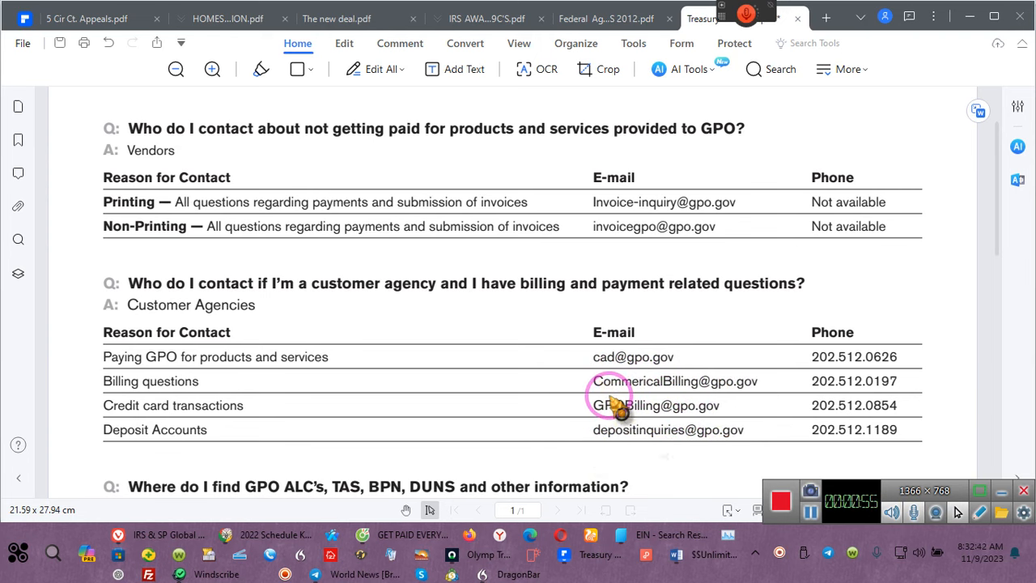
scroll(down, 3)
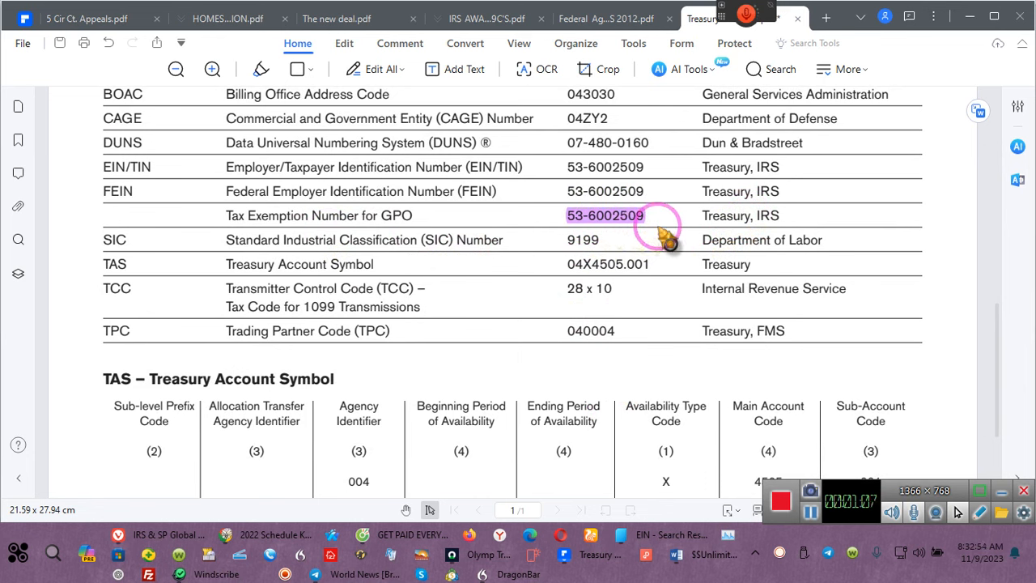
mouse_move(405, 194)
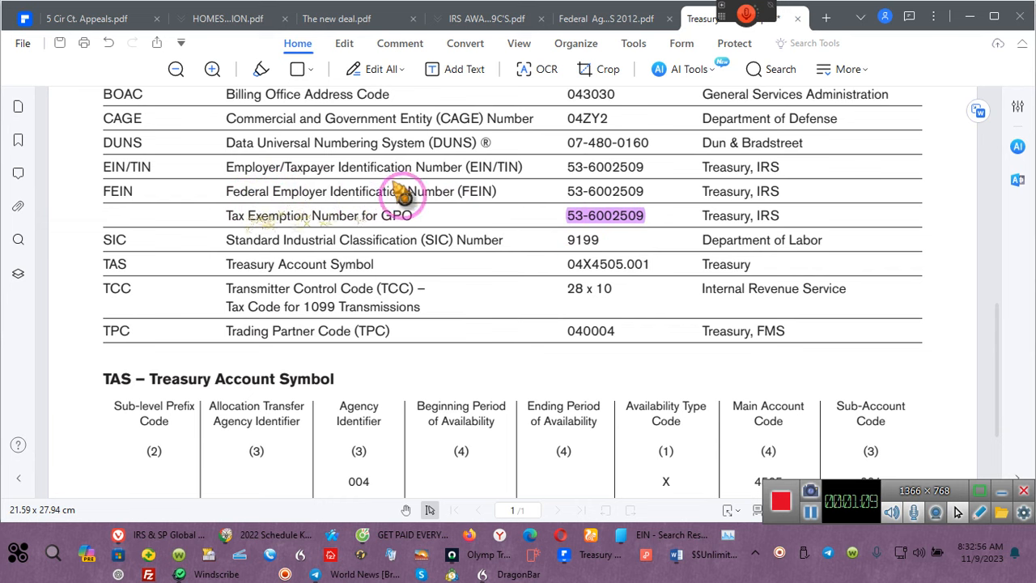
mouse_move(631, 243)
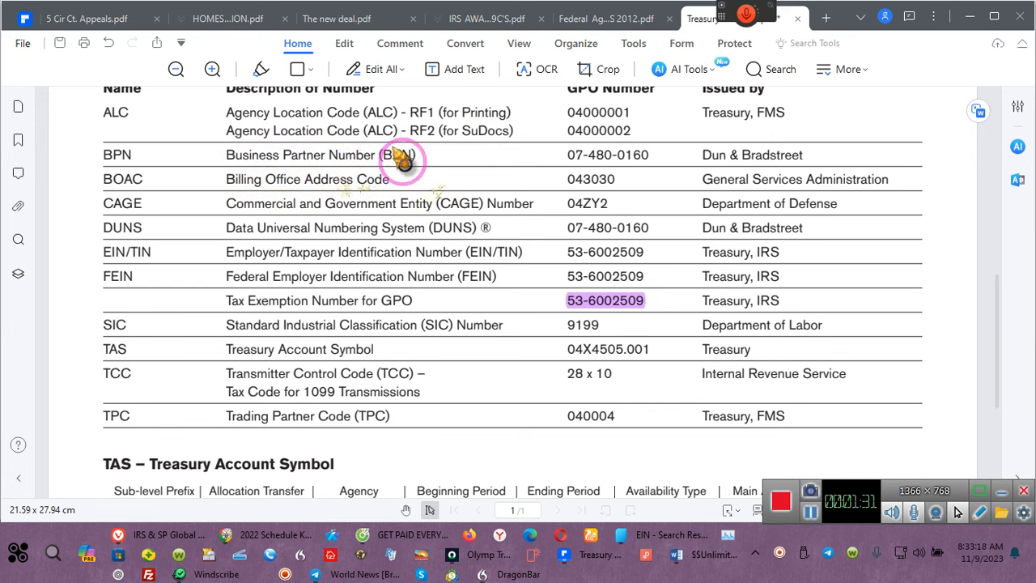
mouse_move(381, 225)
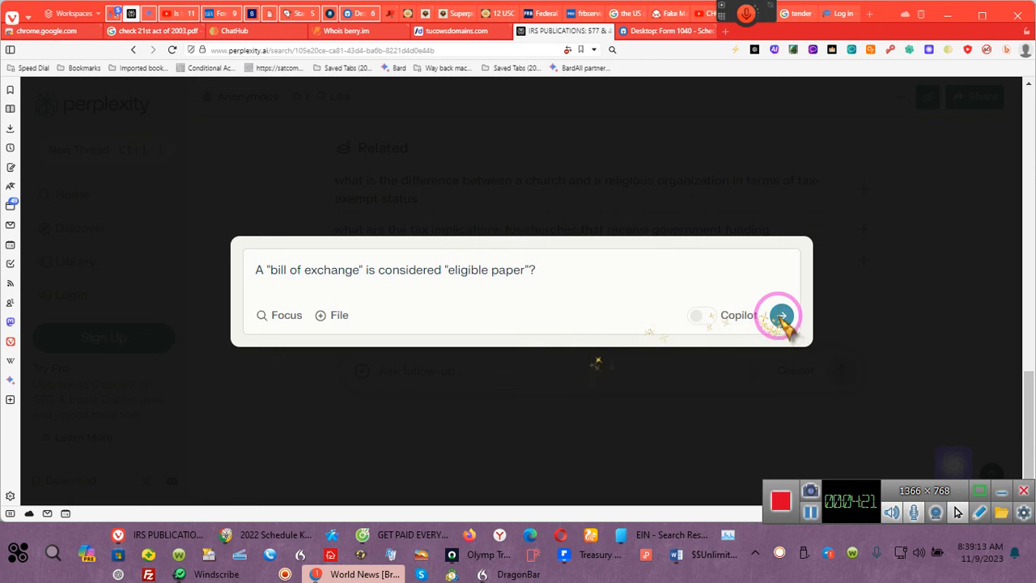
Step: Submit the bills of exchange question and read through the answer's key points and sources
click(780, 314)
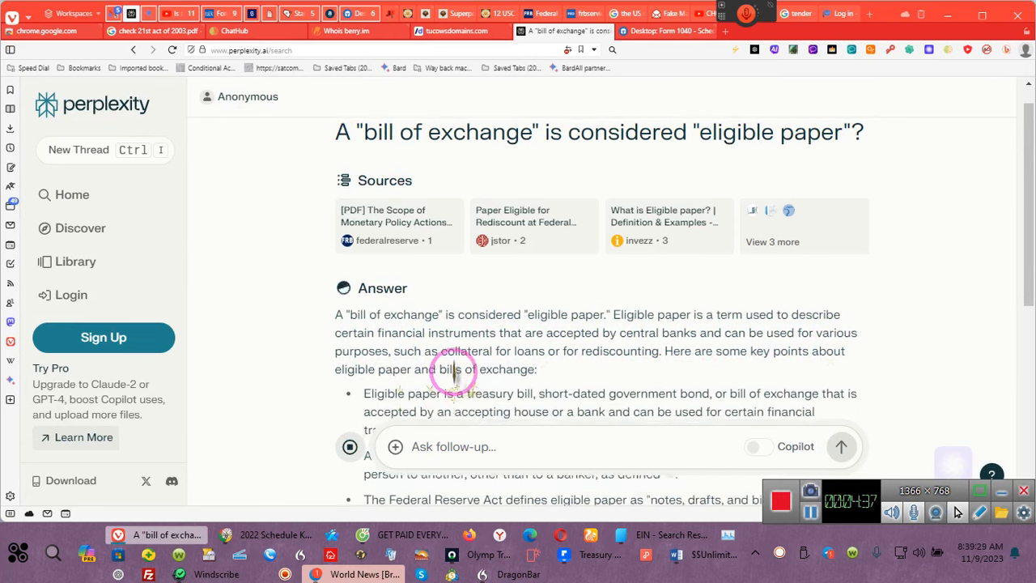
scroll(down, 3)
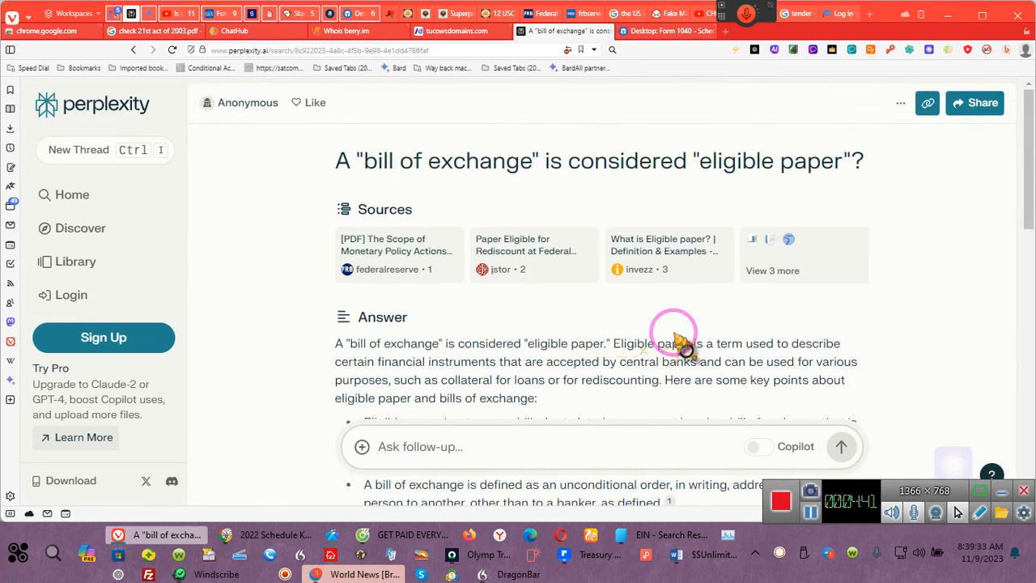
scroll(down, 3)
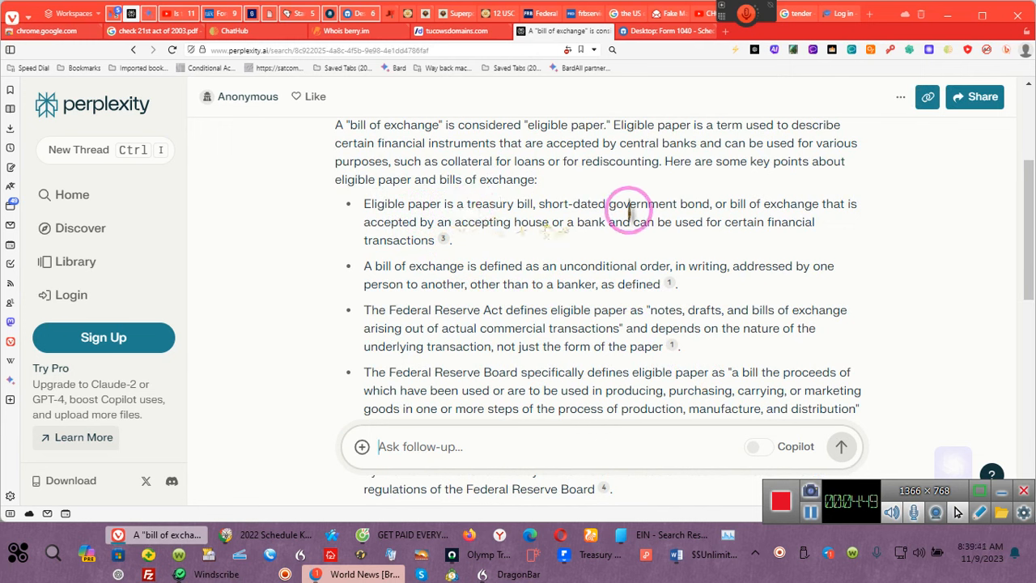
mouse_move(887, 209)
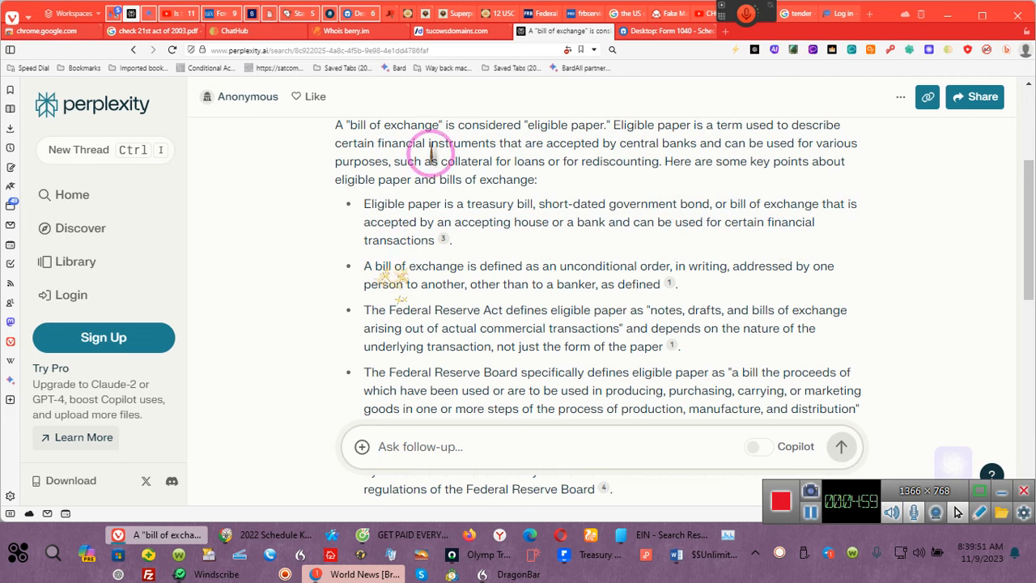
mouse_move(440, 278)
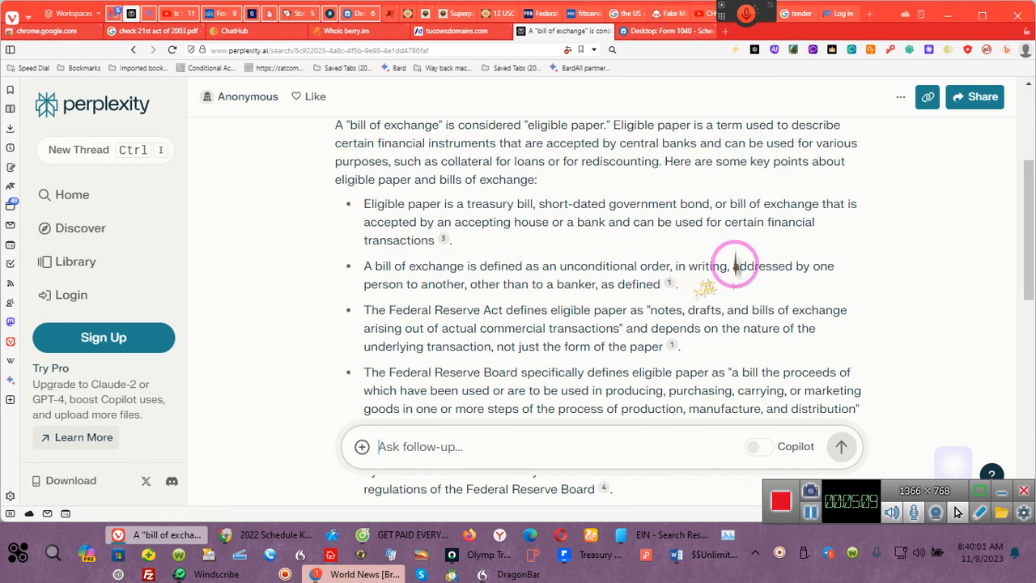
mouse_move(489, 304)
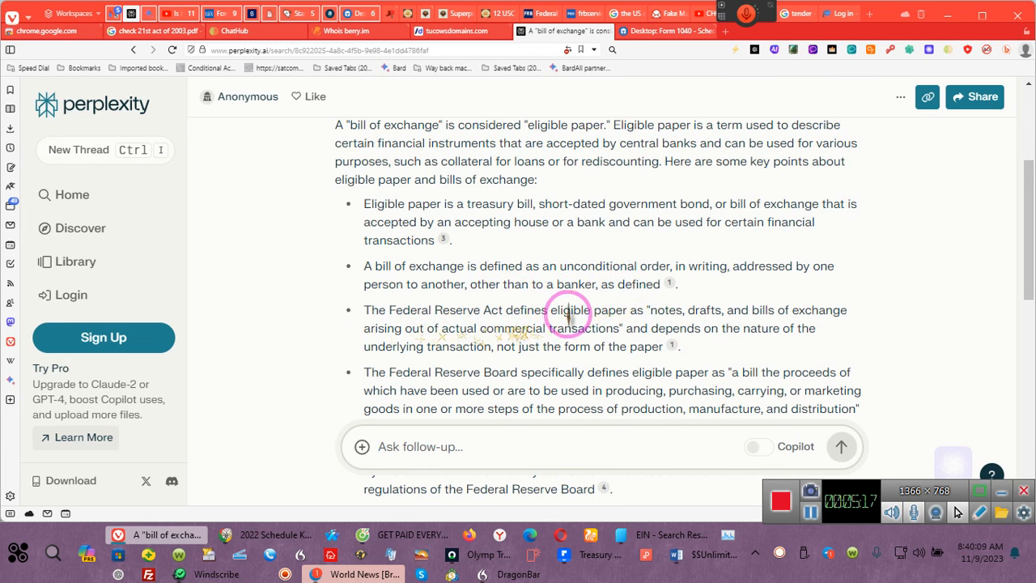
mouse_move(715, 311)
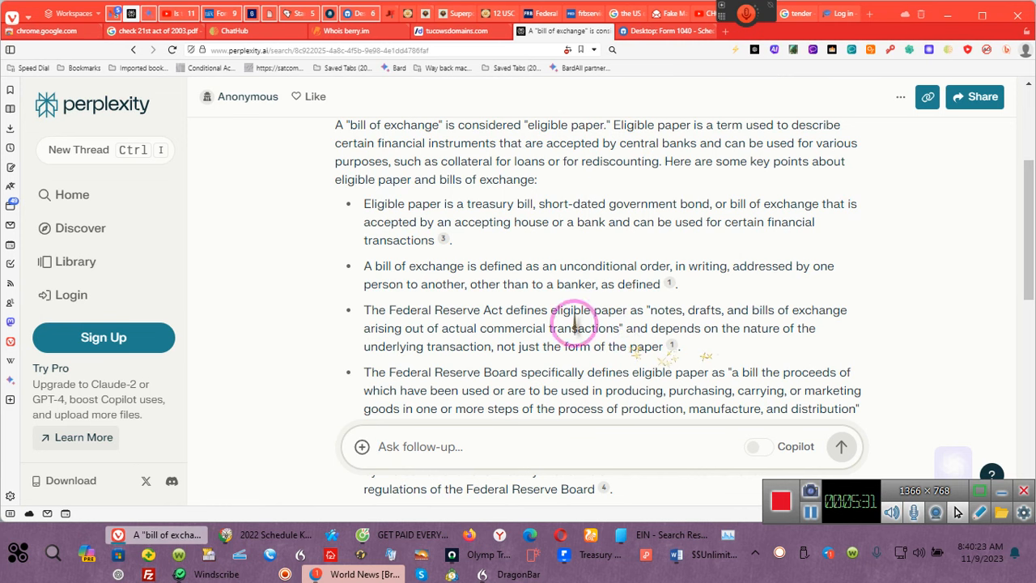
mouse_move(526, 356)
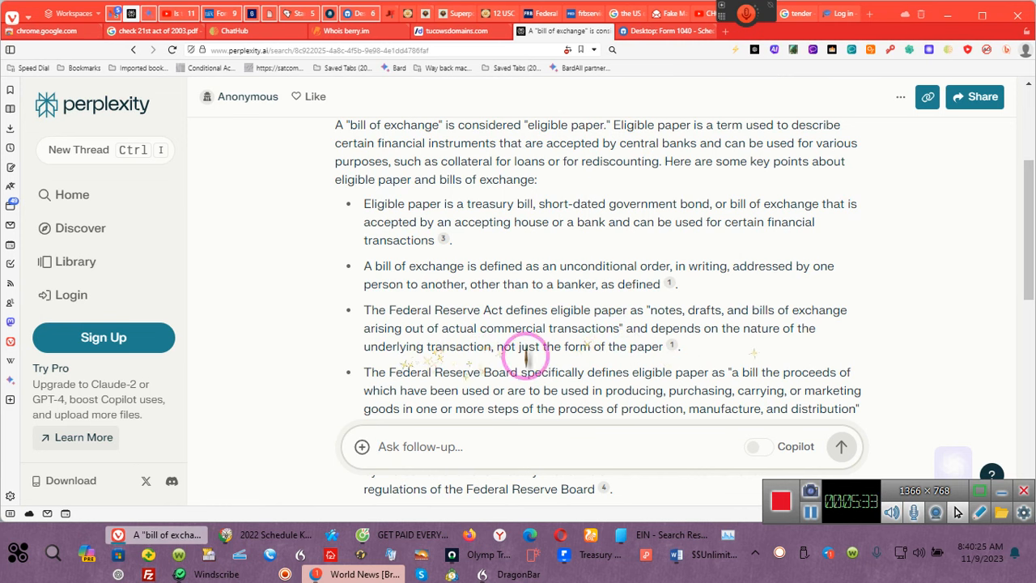
mouse_move(741, 360)
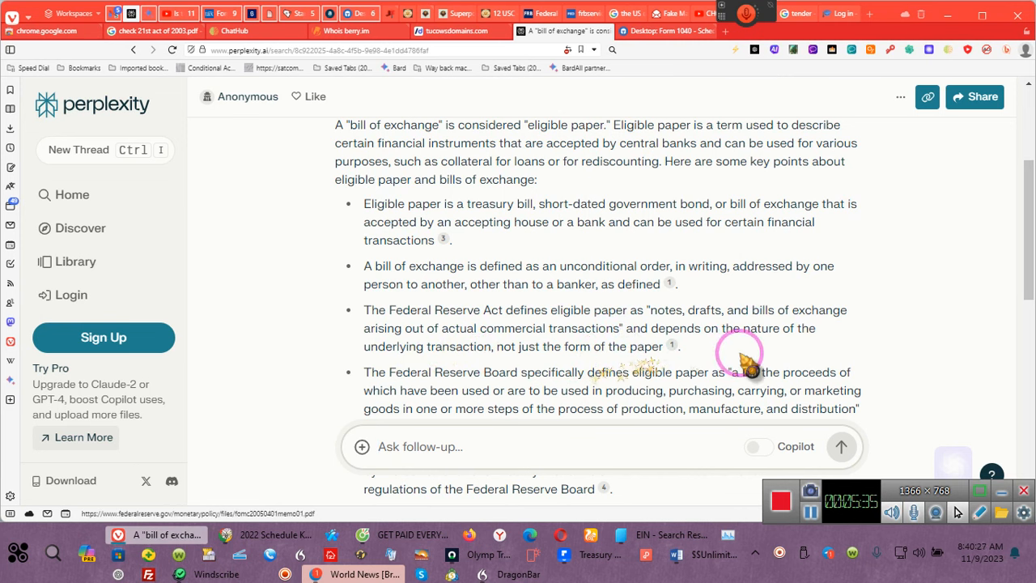
Step: Scroll to the answer's summary and close the 'Try Copilot for free' sign-up prompt
scroll(down, 3)
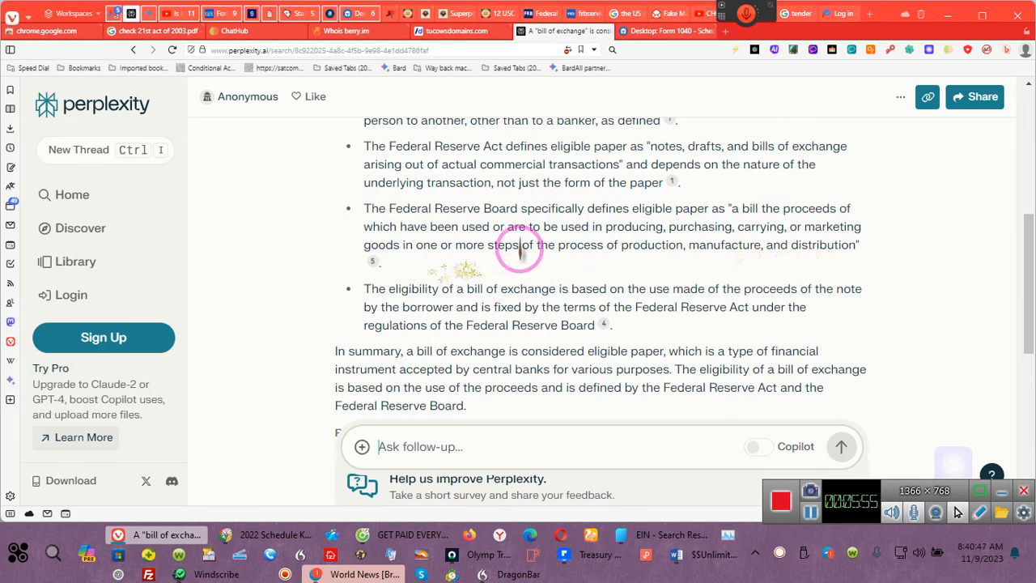
mouse_move(596, 249)
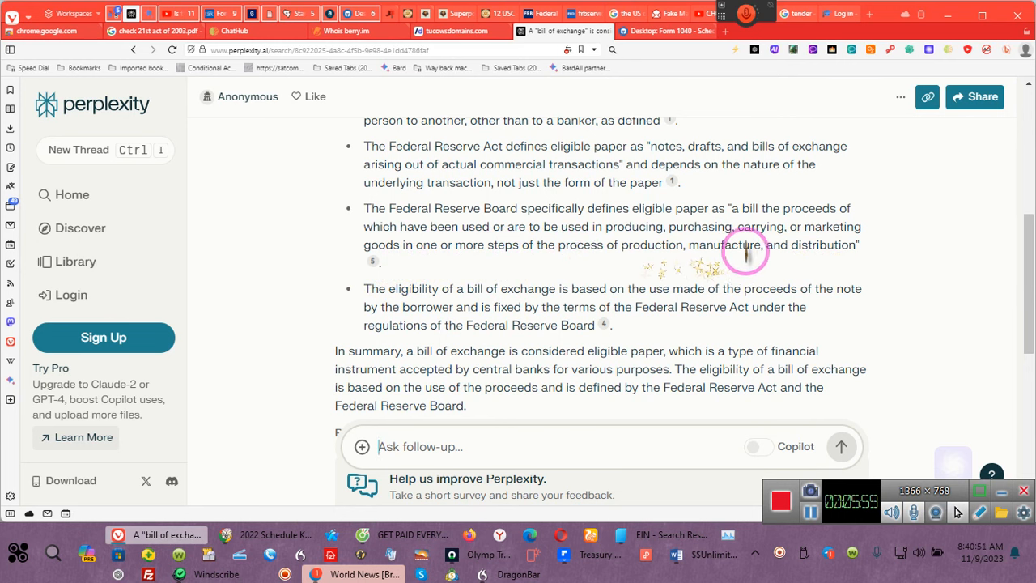
mouse_move(392, 311)
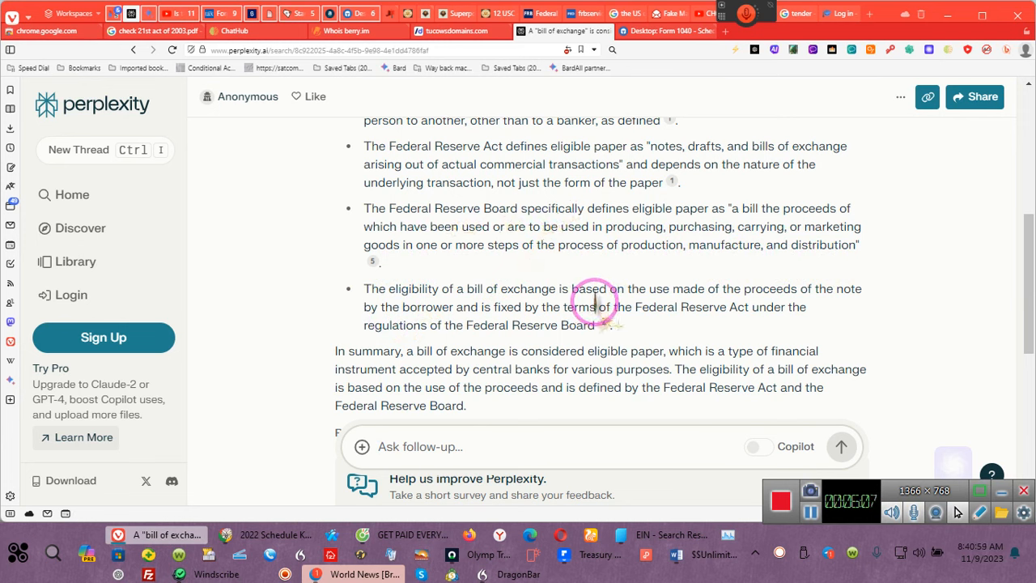
mouse_move(421, 314)
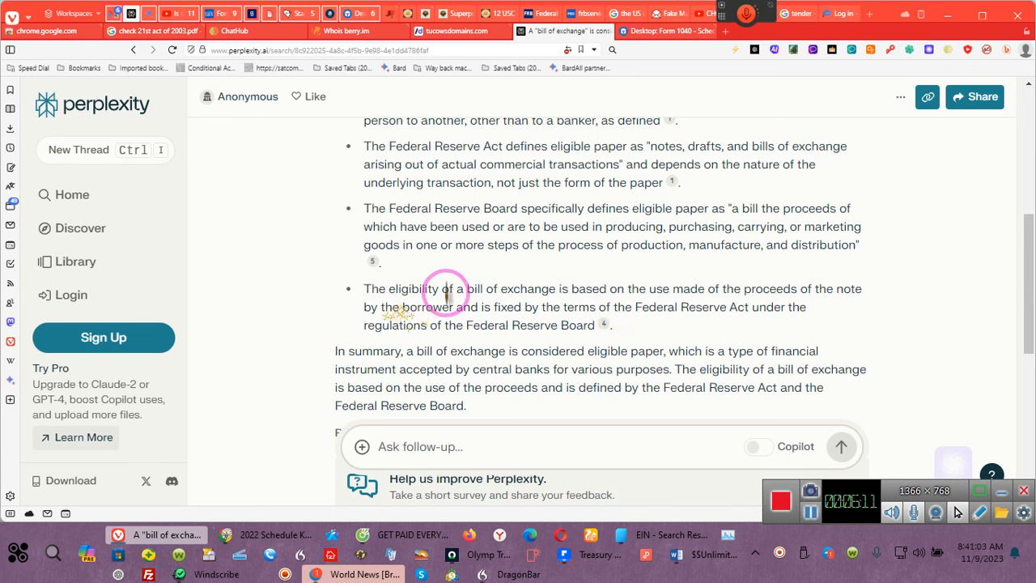
mouse_move(677, 311)
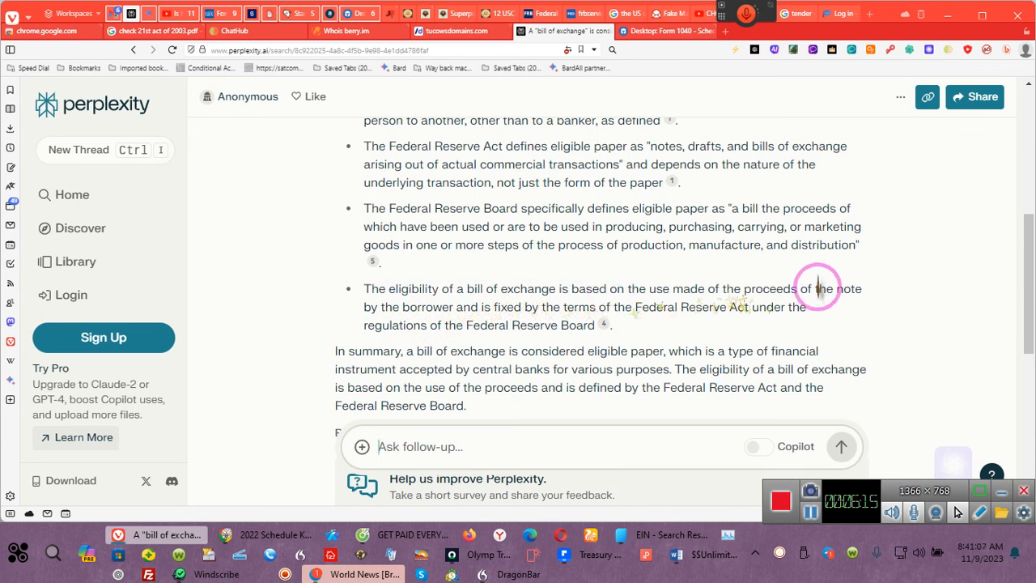
mouse_move(372, 323)
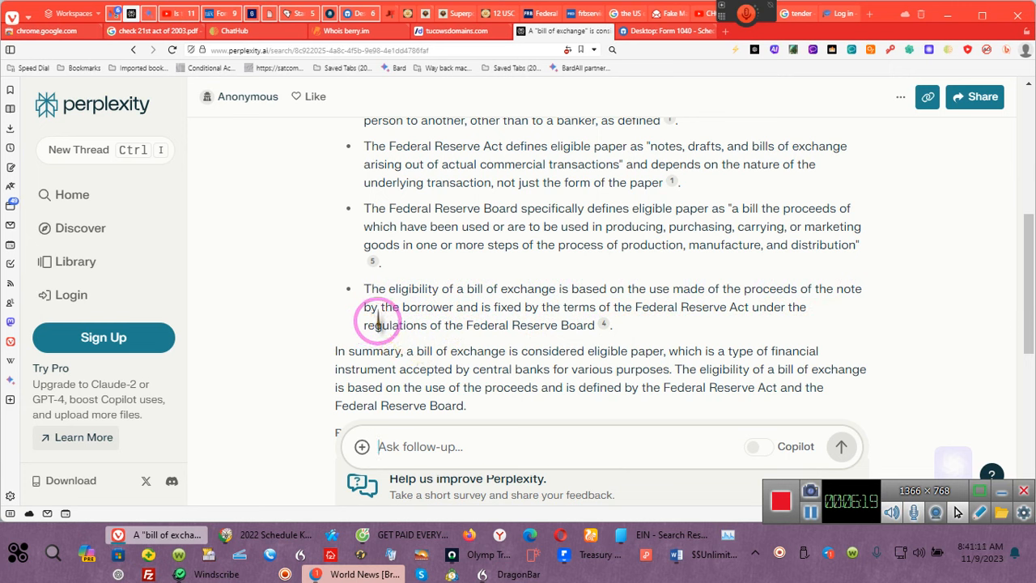
mouse_move(638, 307)
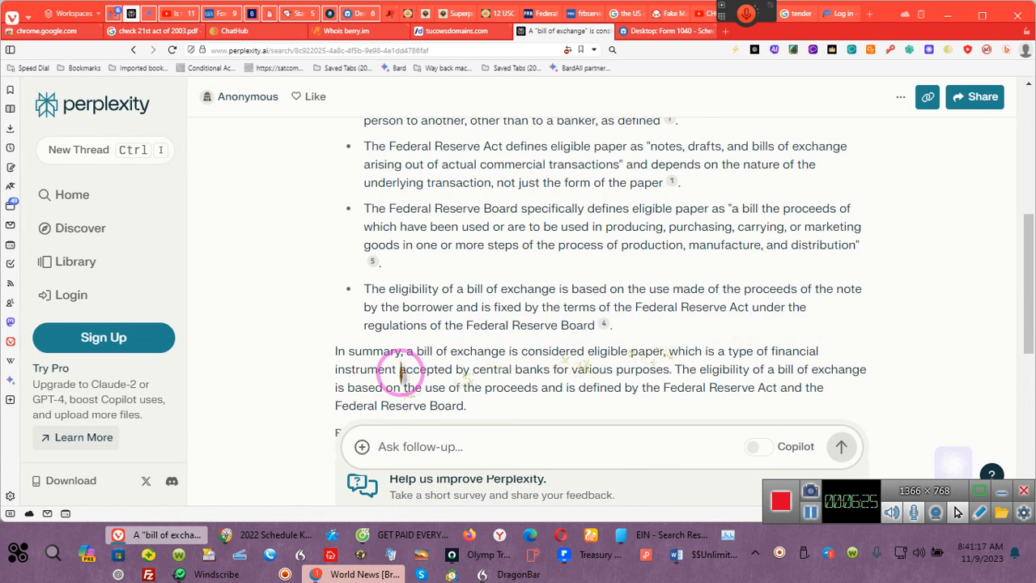
mouse_move(676, 359)
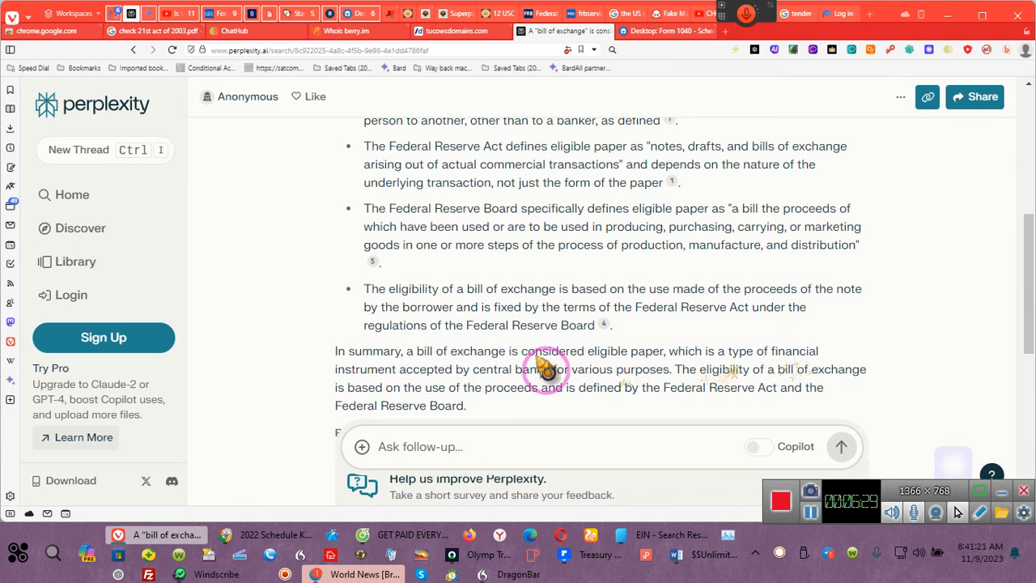
mouse_move(570, 376)
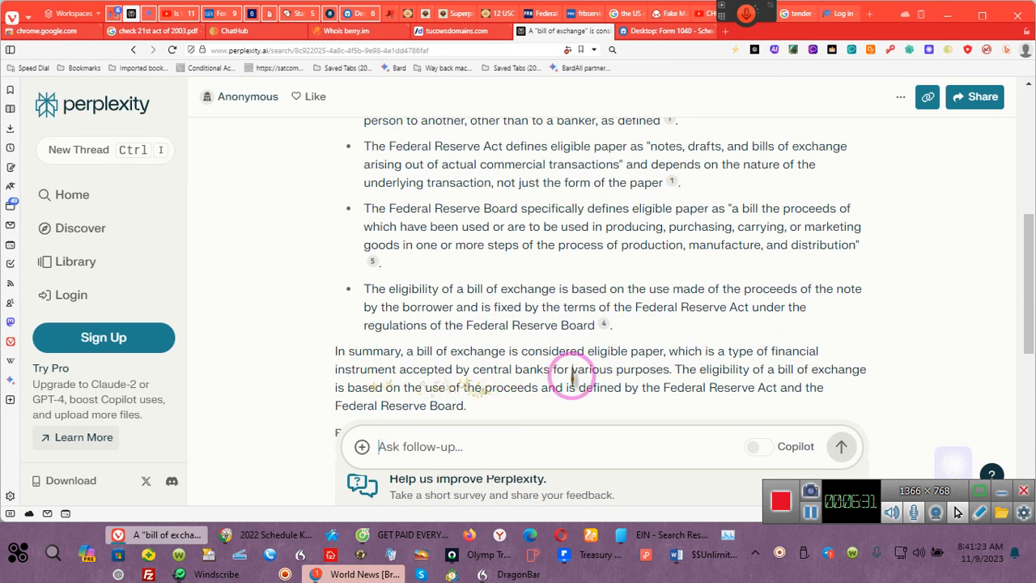
mouse_move(676, 387)
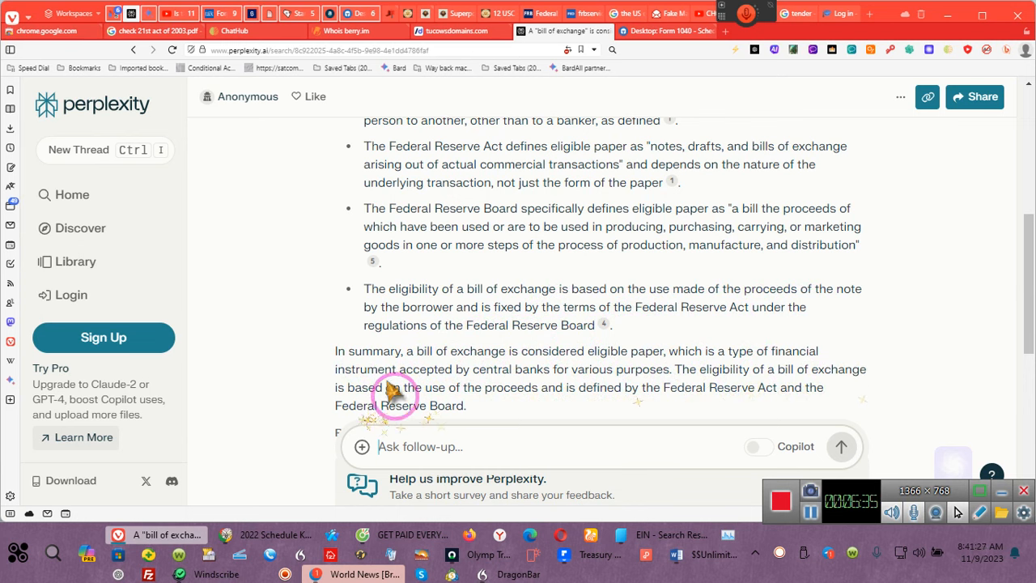
mouse_move(791, 387)
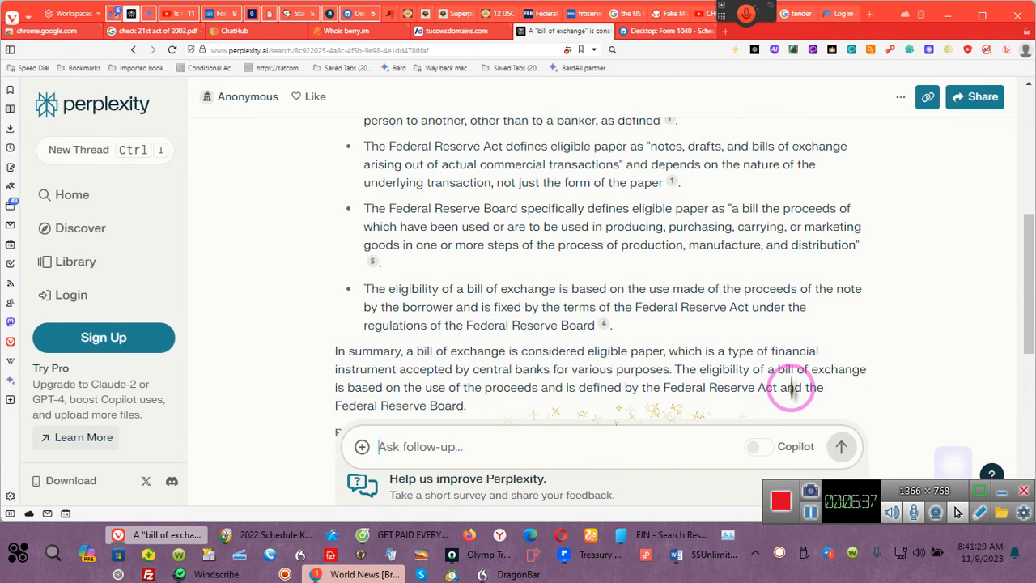
scroll(down, 3)
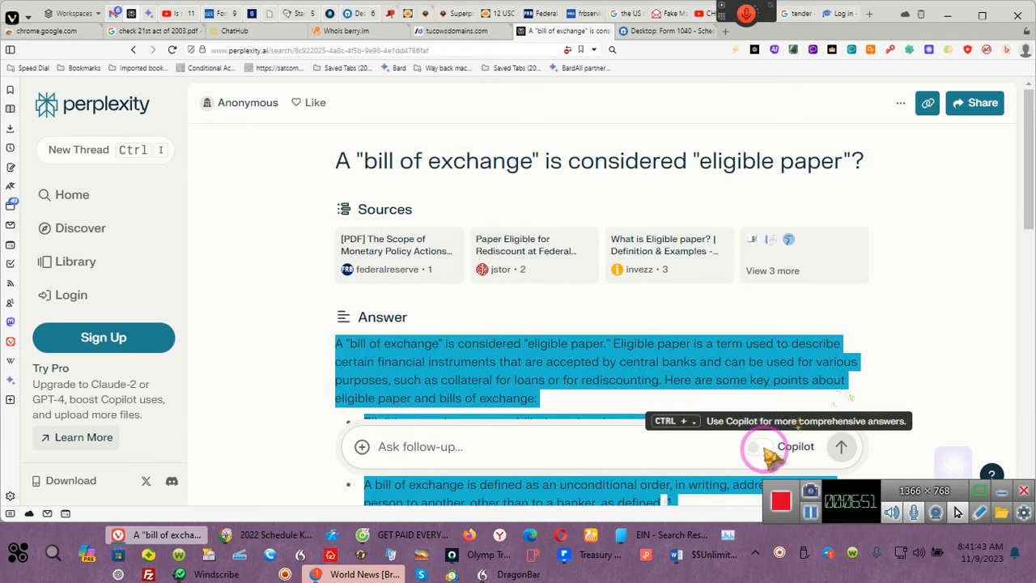
click(796, 446)
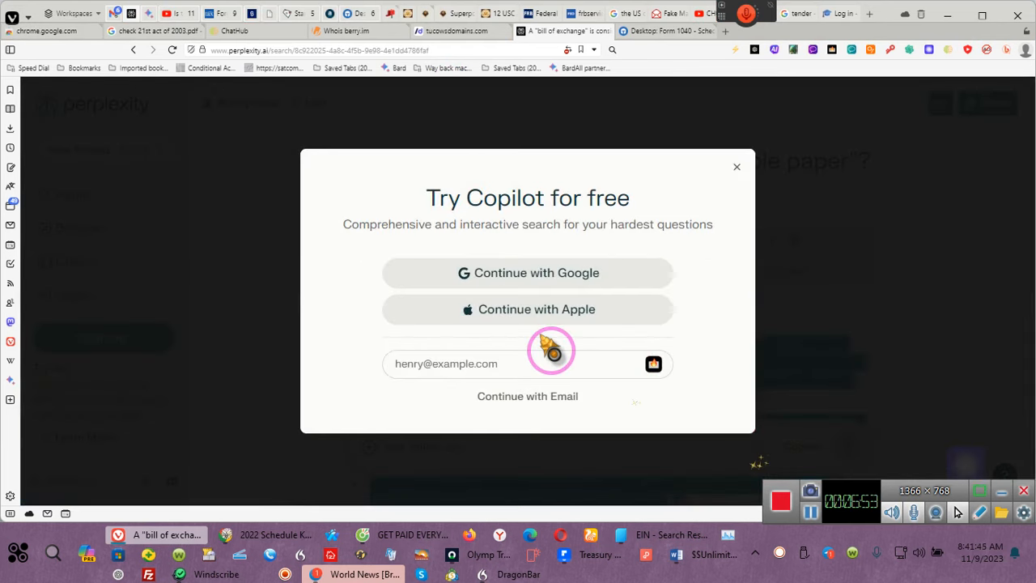
mouse_move(709, 288)
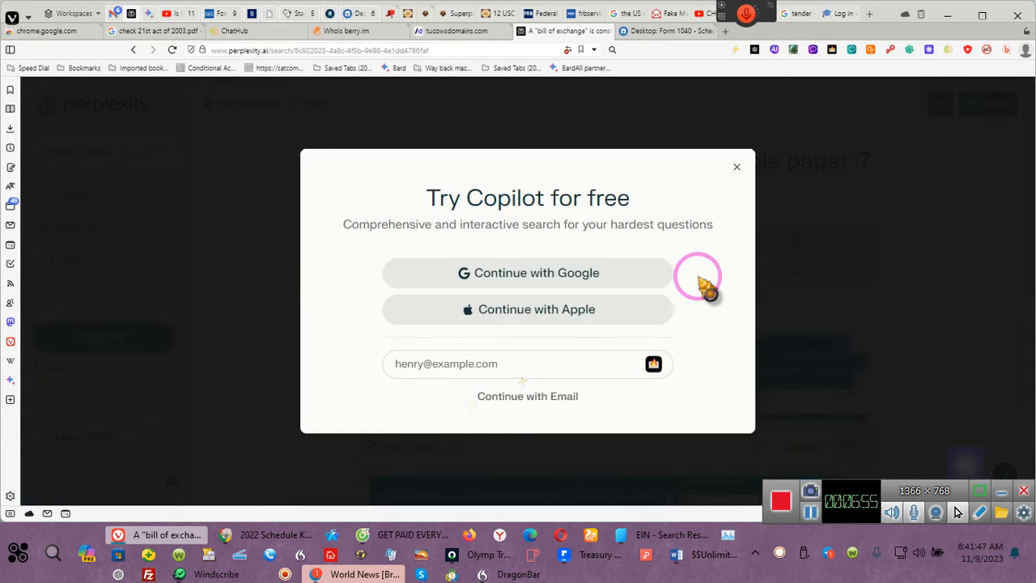
mouse_move(736, 167)
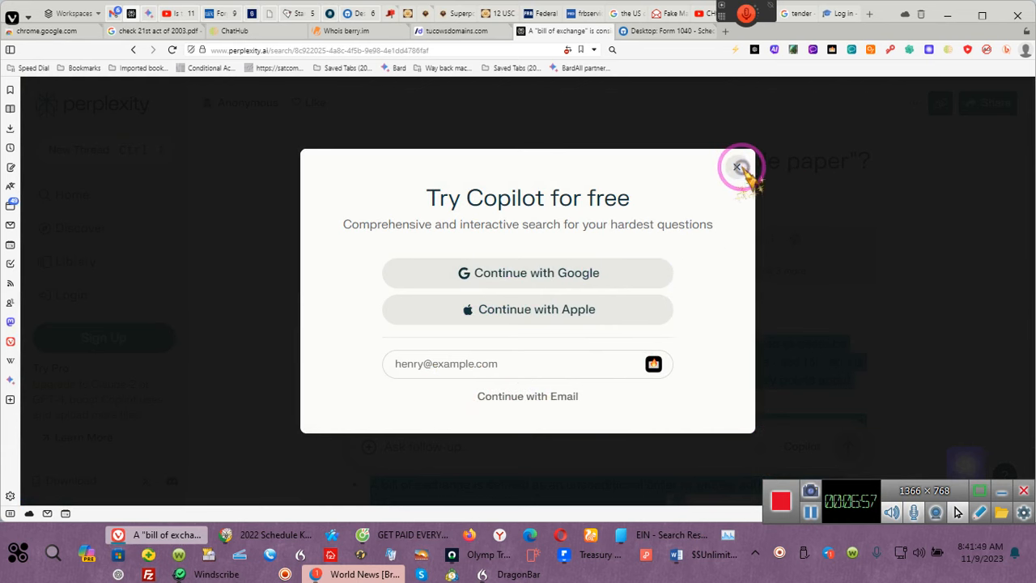
click(738, 167)
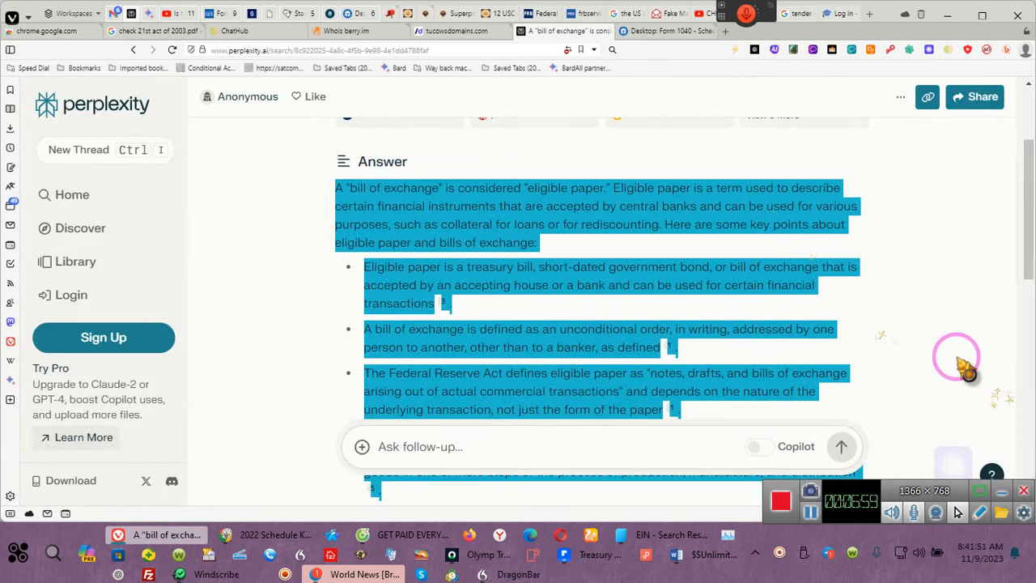
scroll(down, 3)
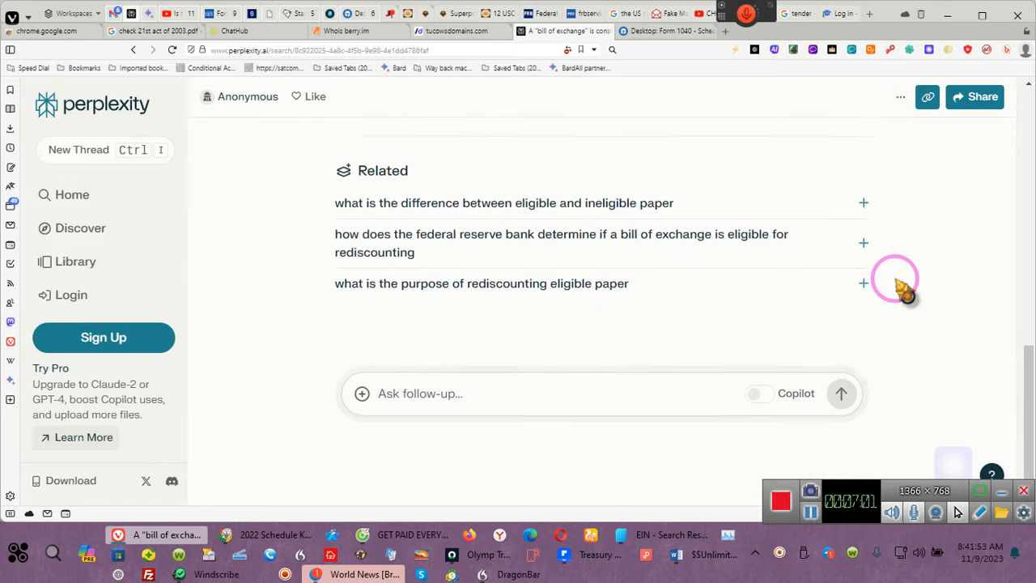
scroll(down, 3)
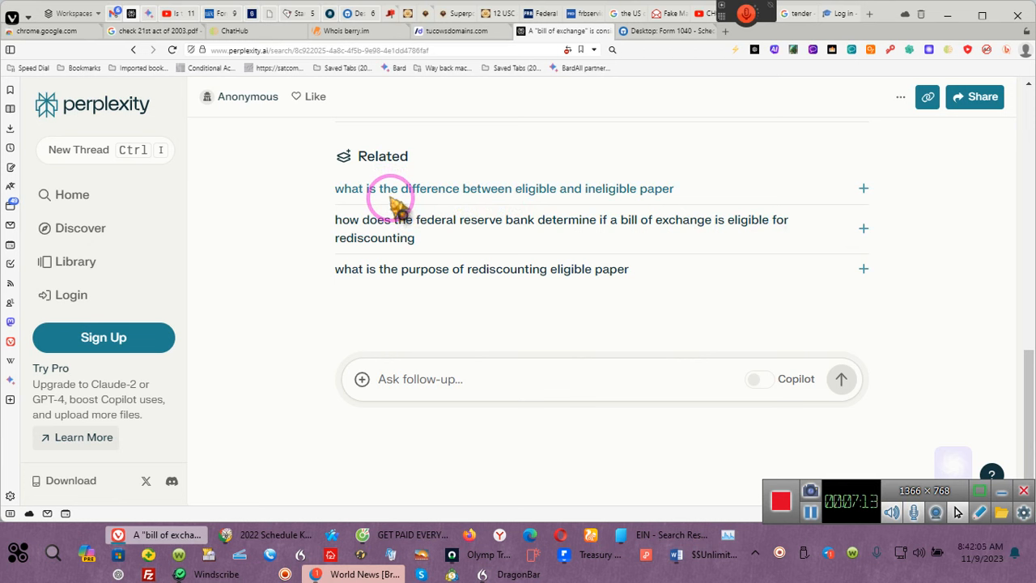
mouse_move(398, 204)
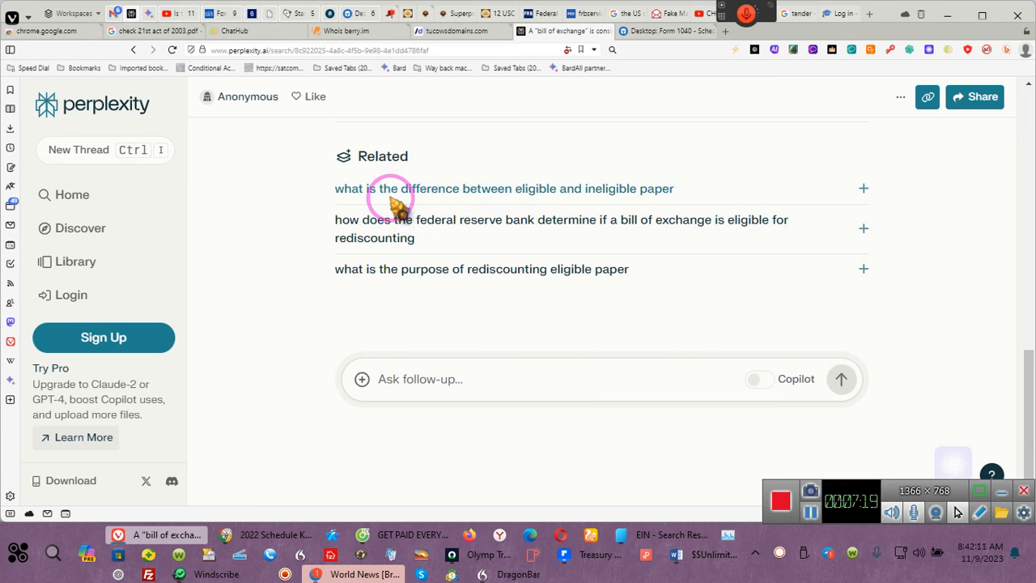
mouse_move(402, 207)
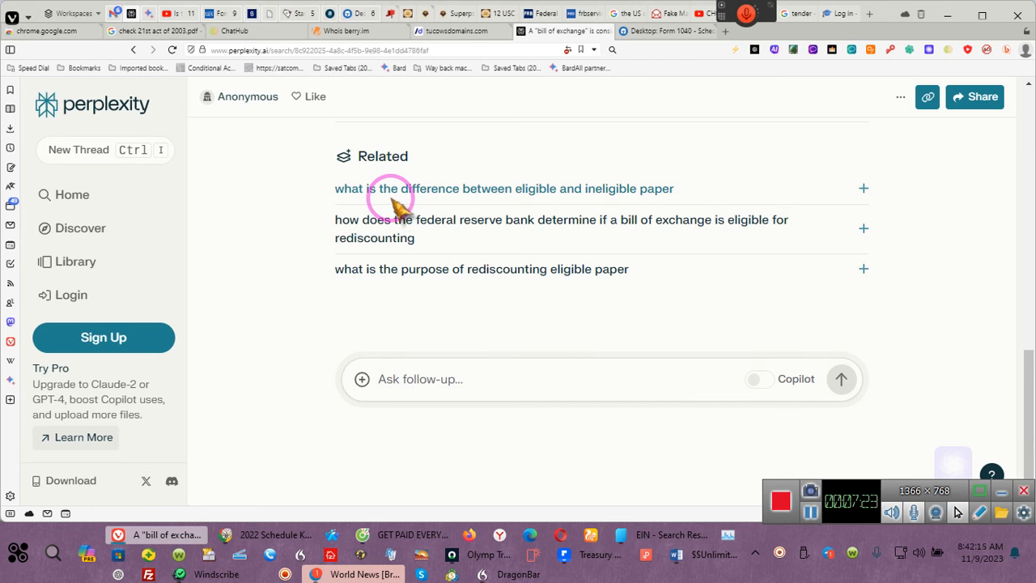
mouse_move(405, 214)
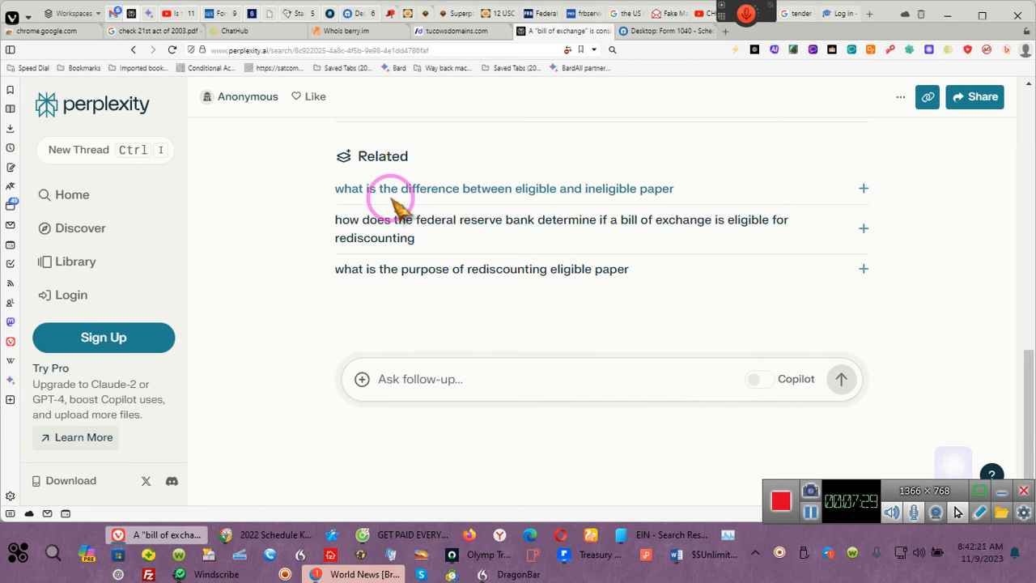
mouse_move(401, 214)
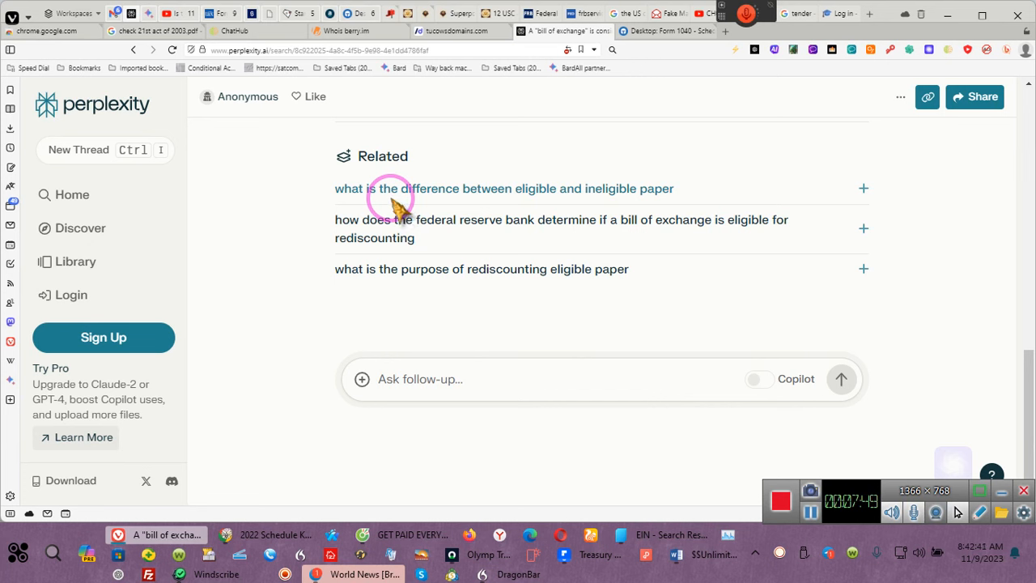
mouse_move(402, 207)
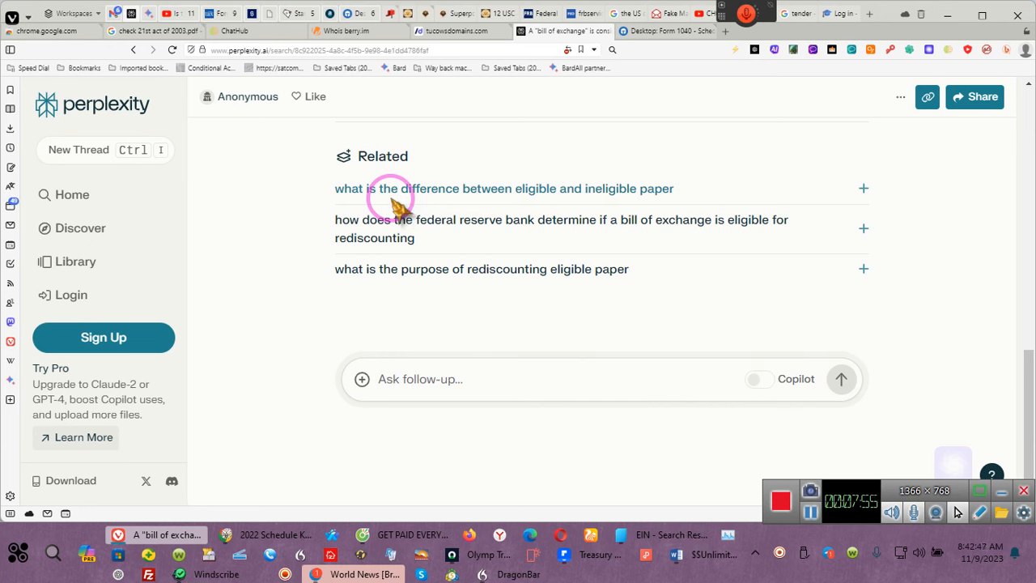
mouse_move(402, 214)
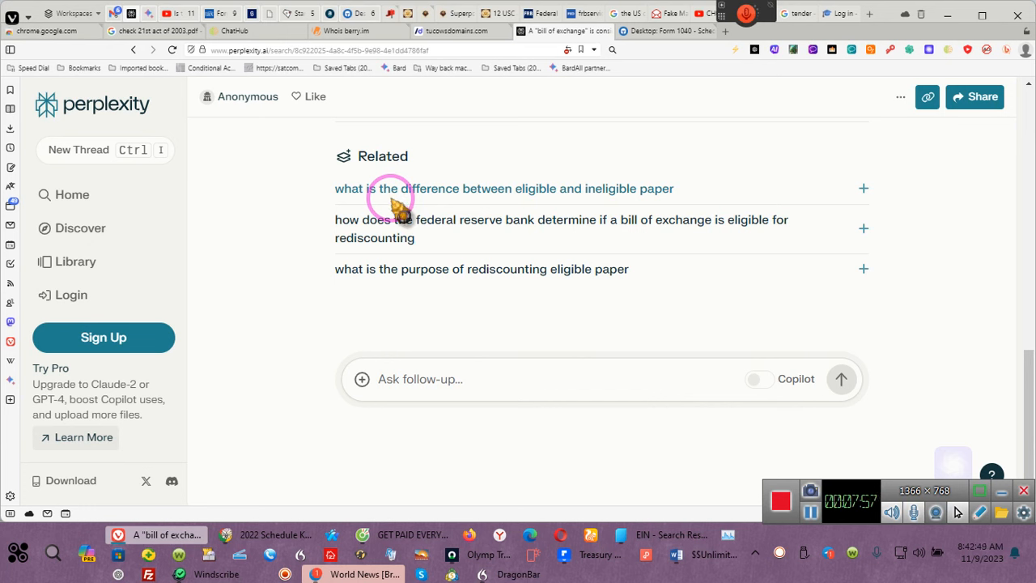
mouse_move(401, 207)
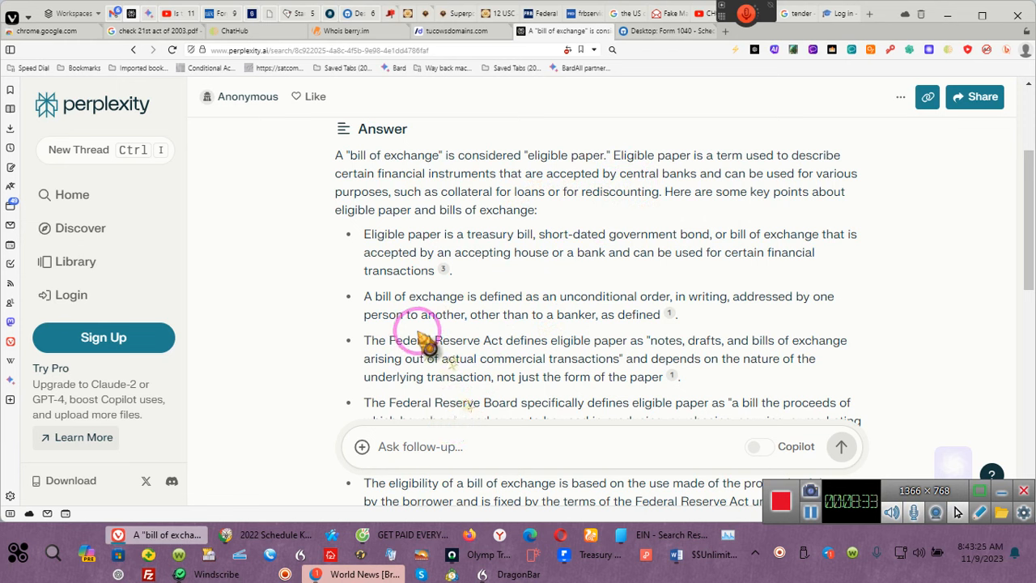
mouse_move(518, 334)
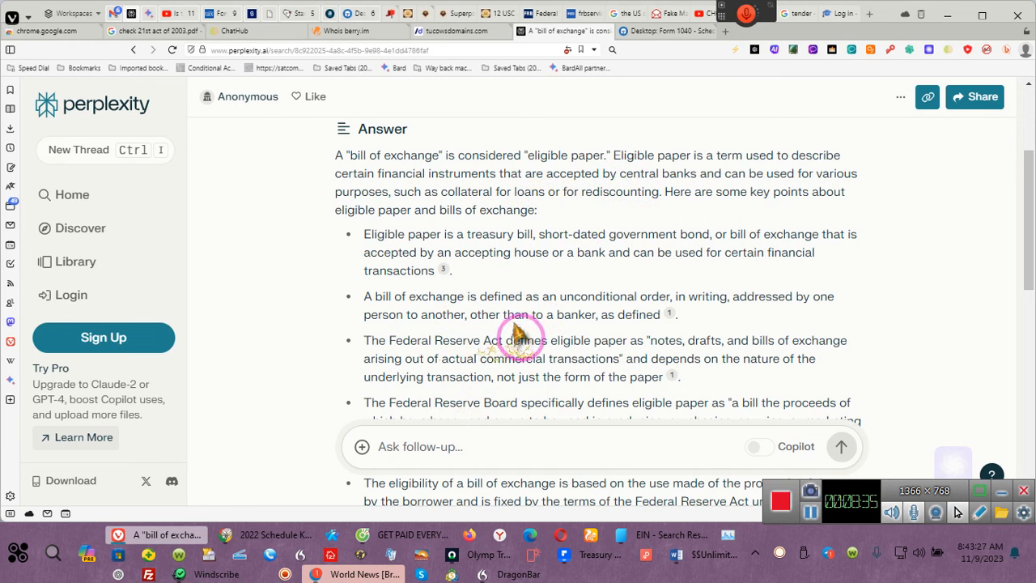
mouse_move(651, 346)
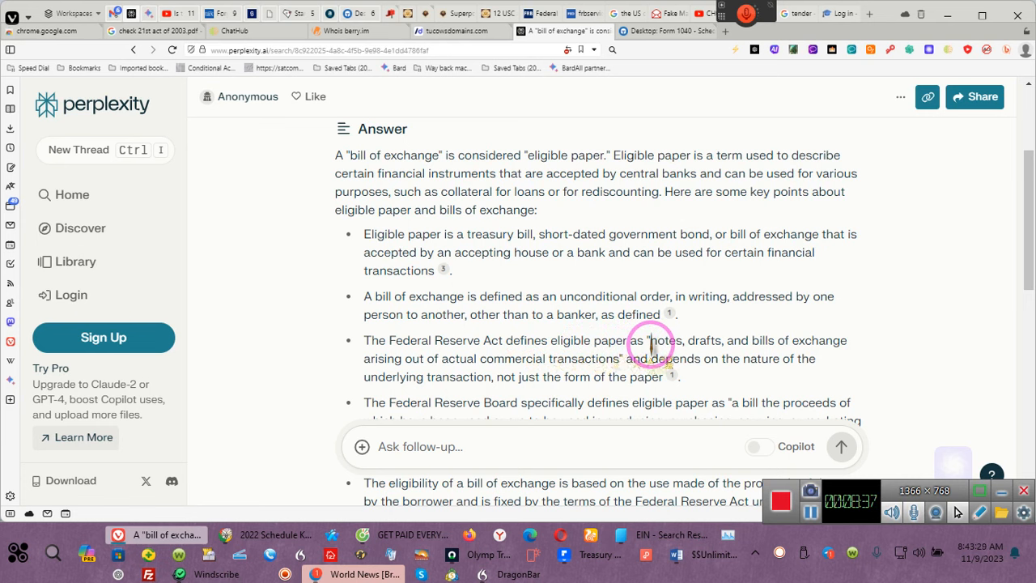
mouse_move(591, 340)
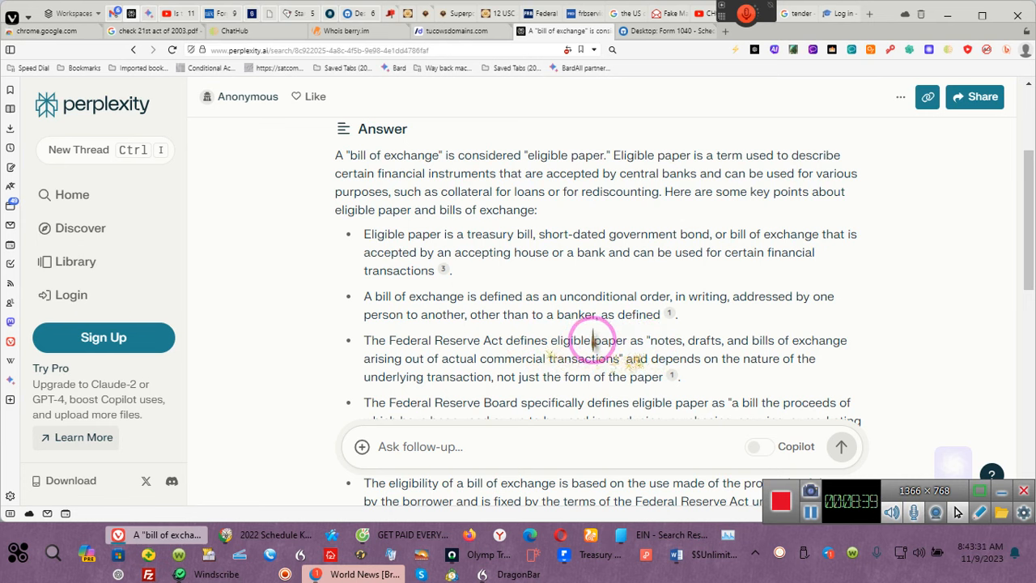
mouse_move(463, 343)
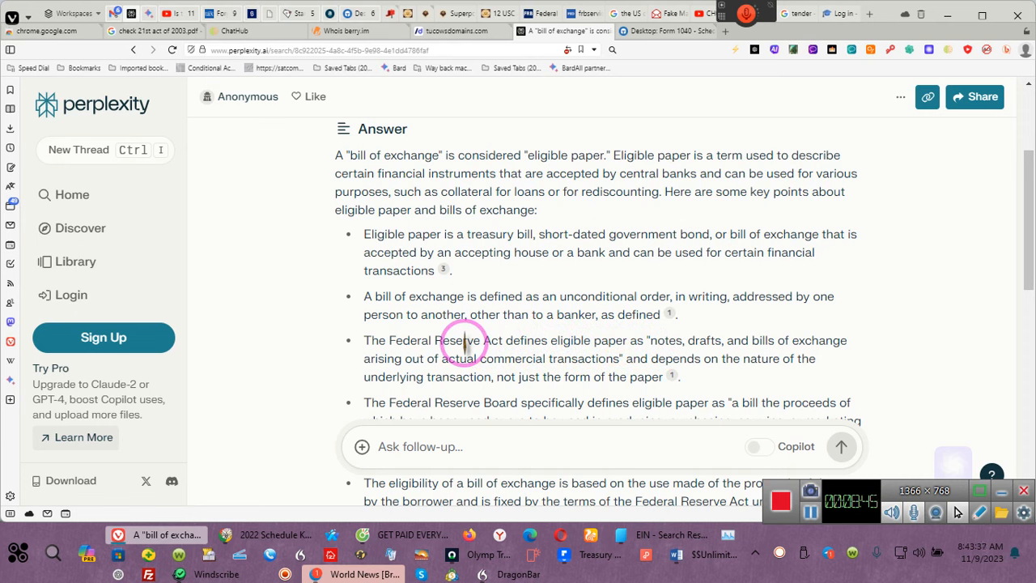
mouse_move(647, 348)
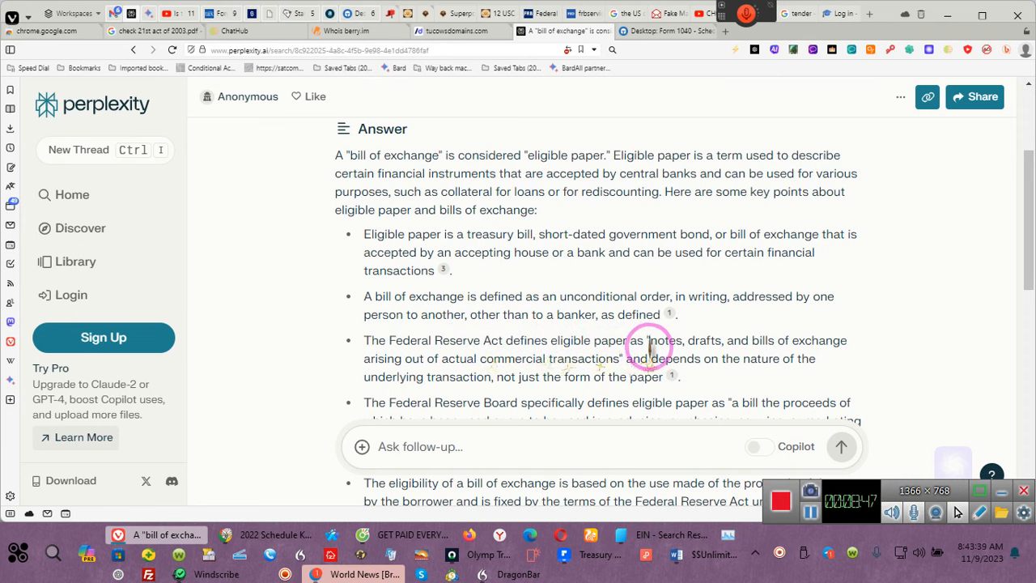
mouse_move(672, 343)
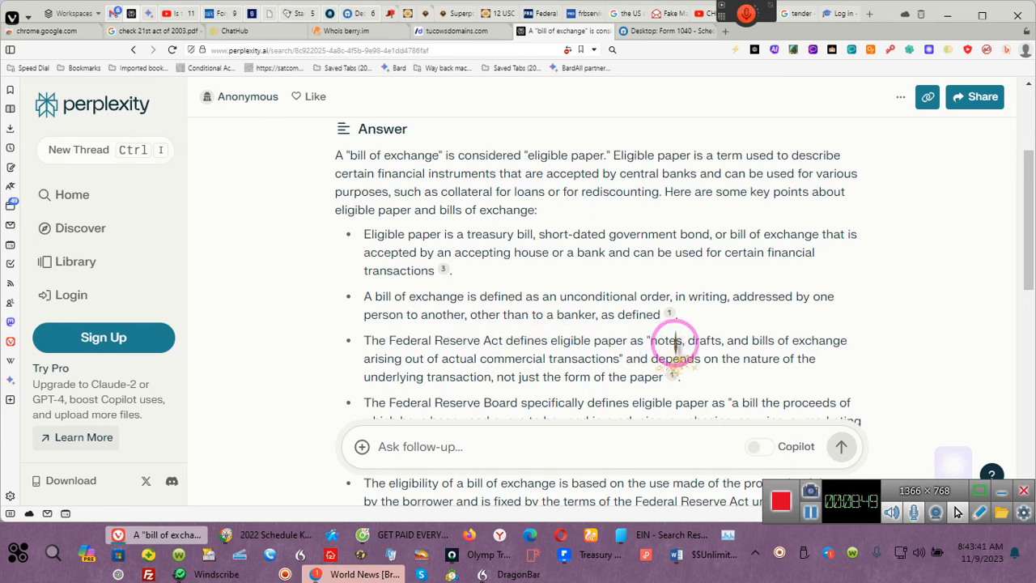
mouse_move(761, 340)
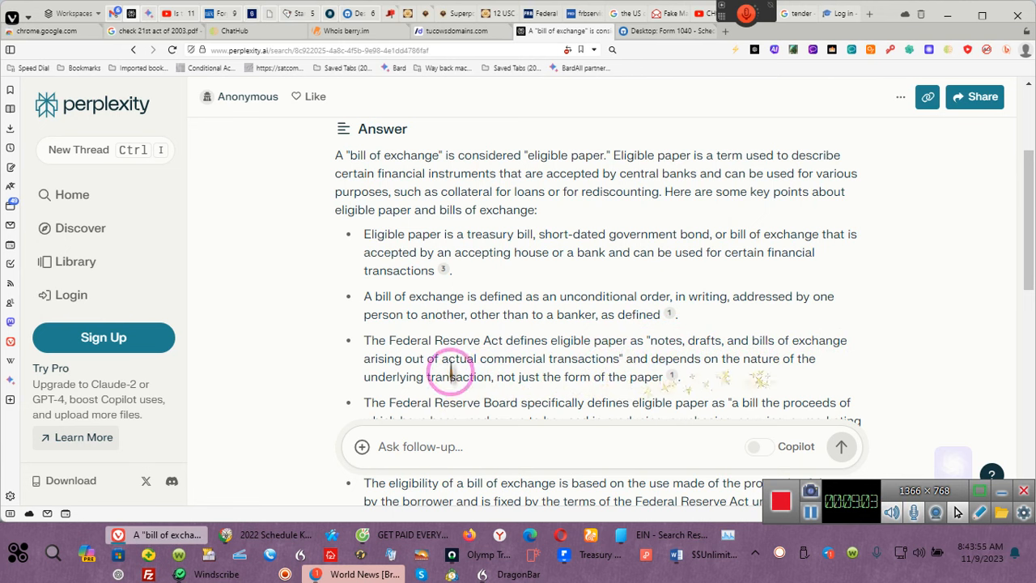
mouse_move(550, 375)
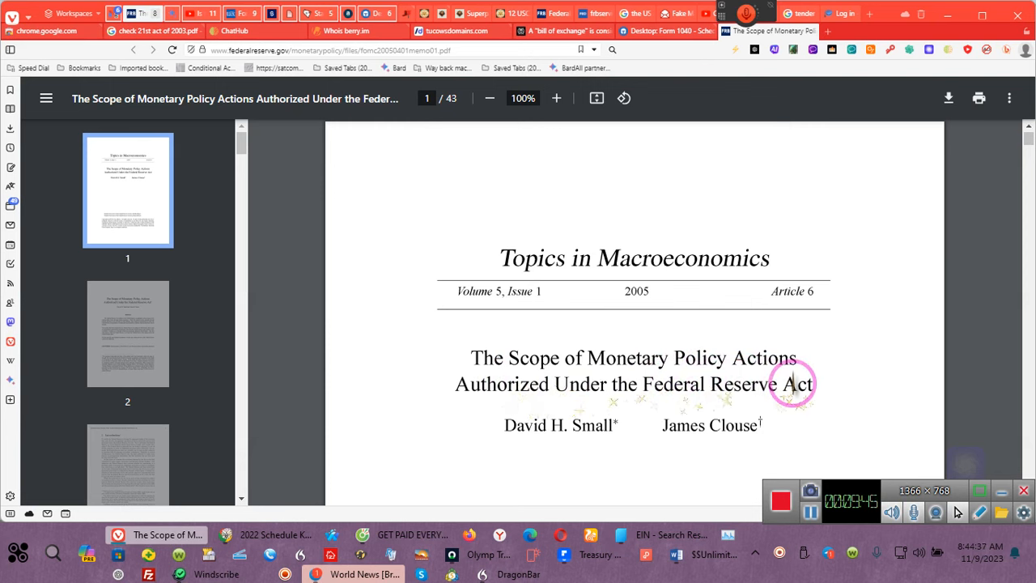
Step: Scroll from the Federal Reserve PDF cover down to page 2 with the title and abstract
scroll(down, 3)
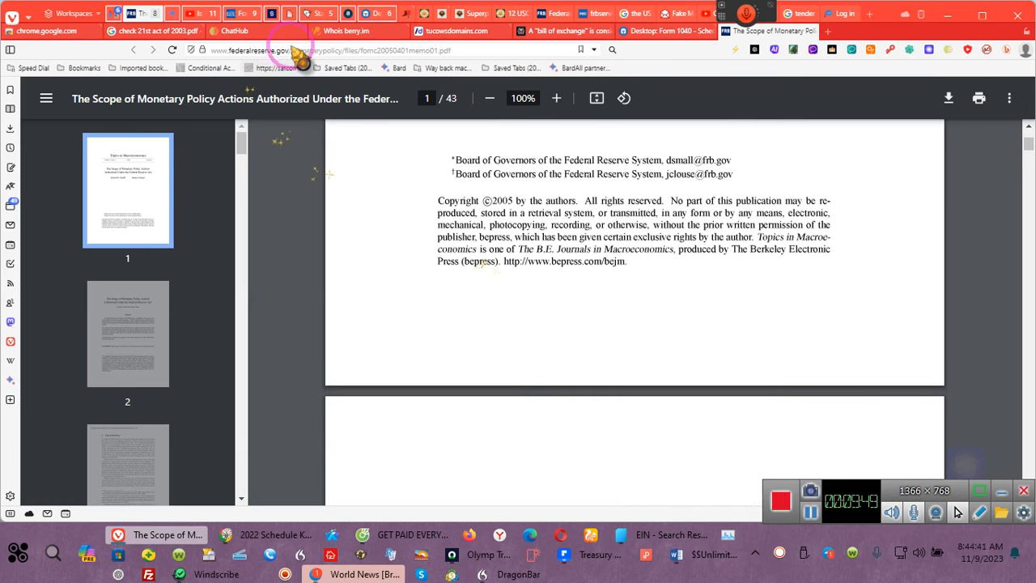
scroll(down, 3)
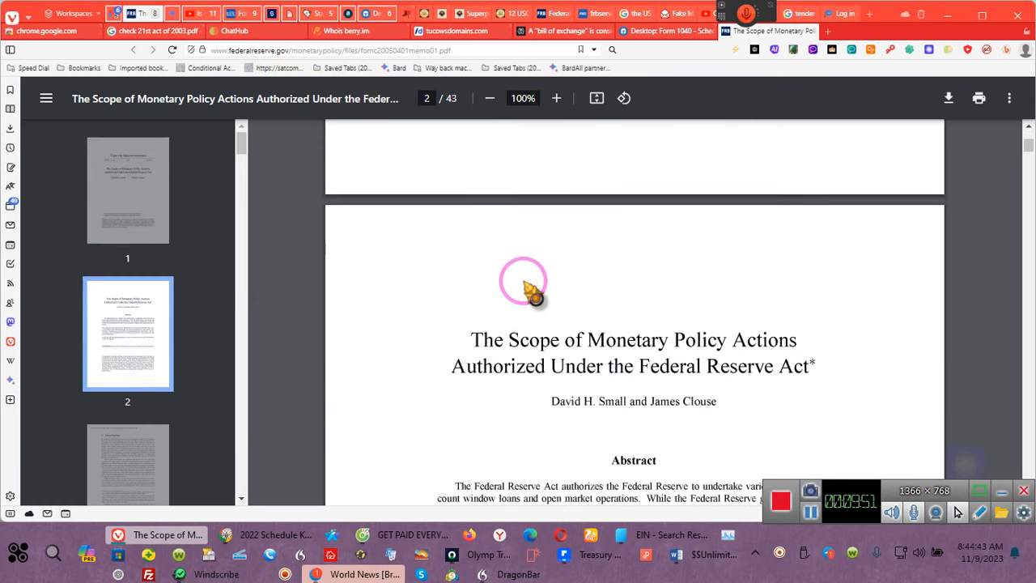
scroll(down, 3)
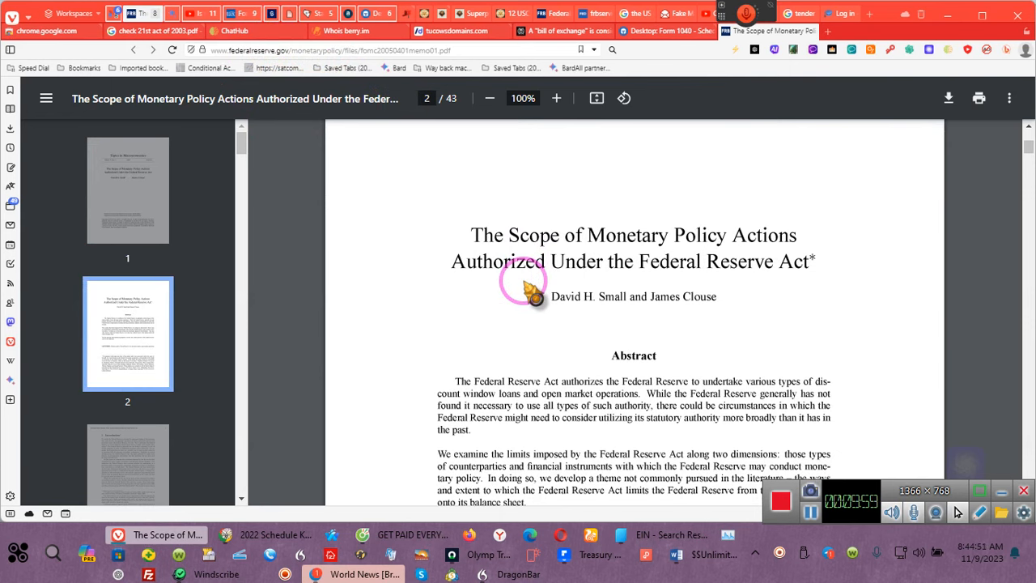
Step: Find 'eligible paper' in the PDF, reaching the page 5 match, and enlarge the page
key(ctrl+f)
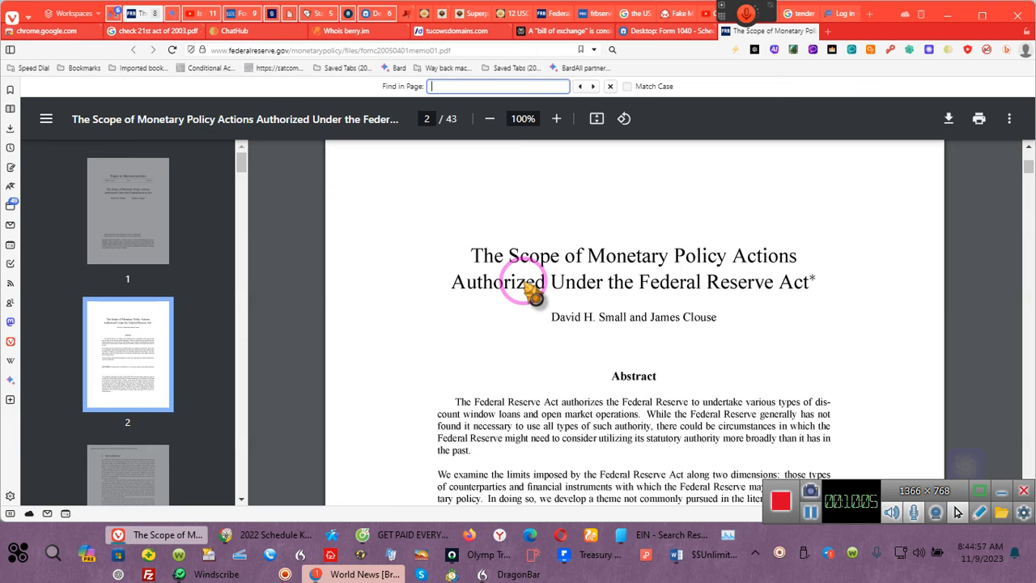
text(elig)
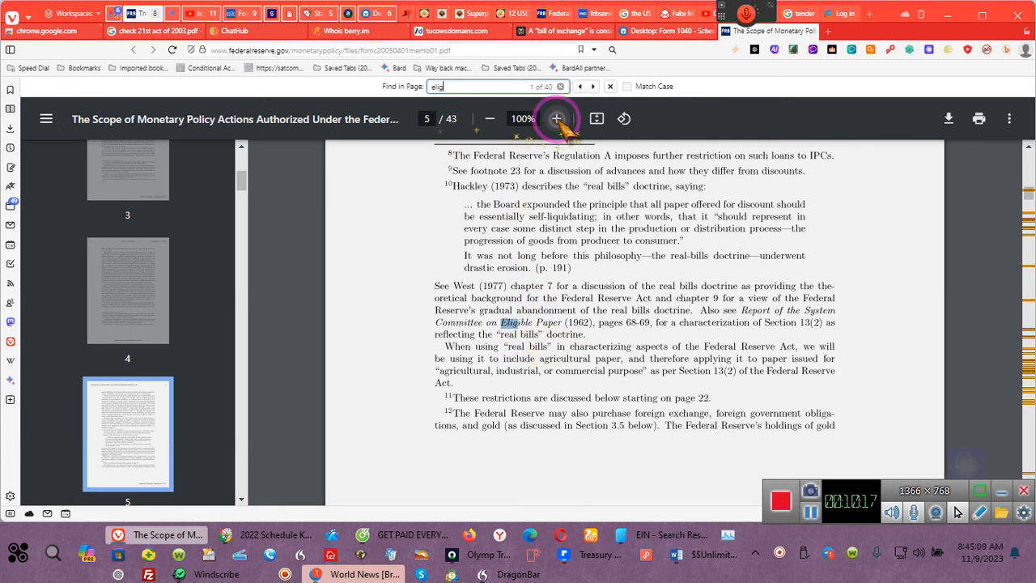
click(557, 118)
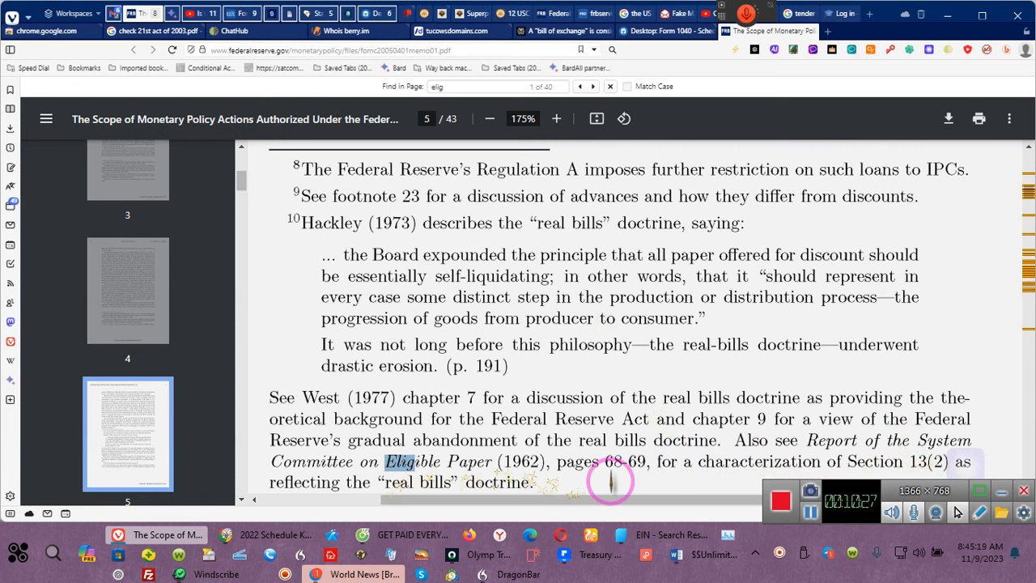
mouse_move(647, 473)
text(ble paper)
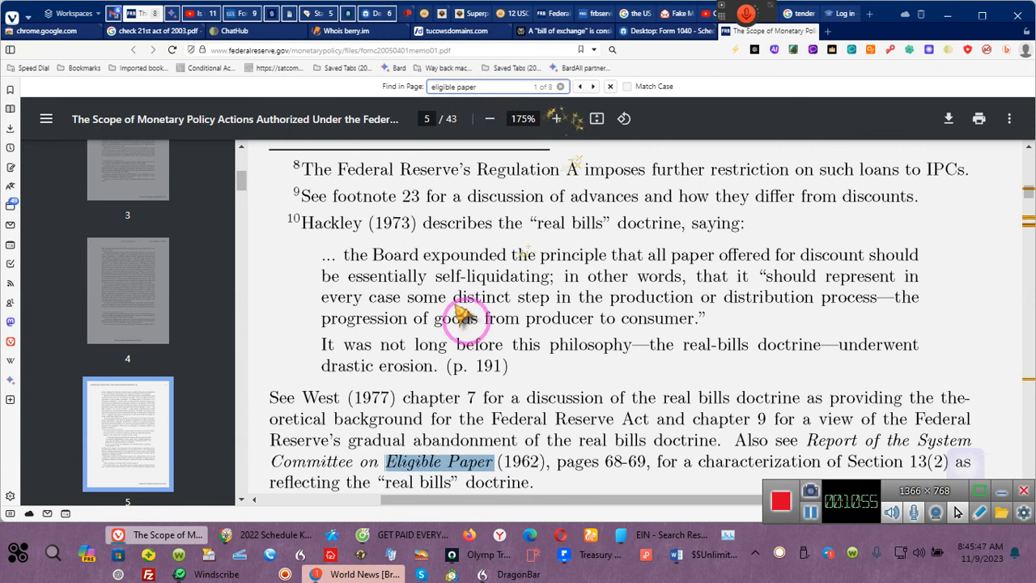
scroll(down, 3)
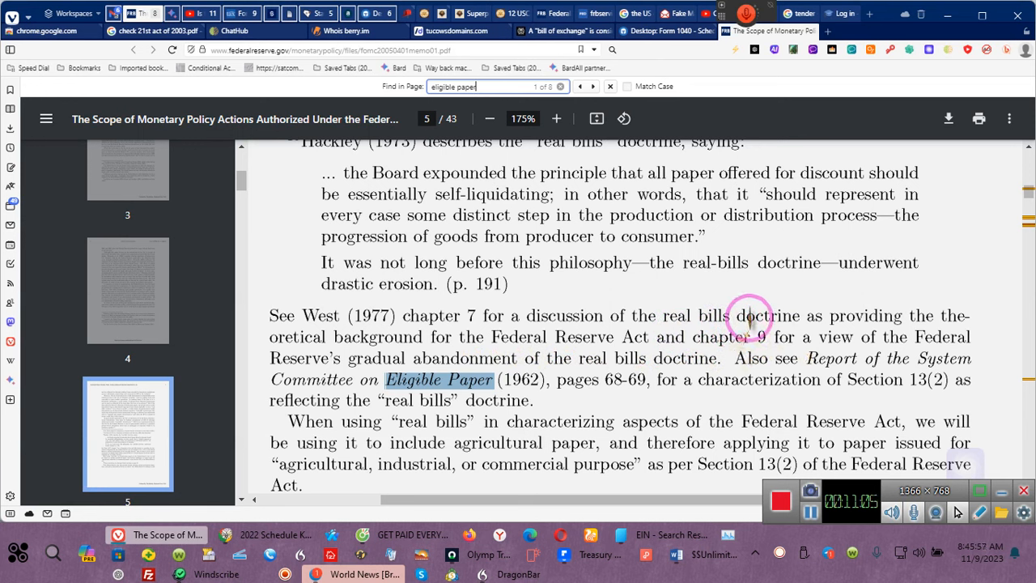
mouse_move(494, 343)
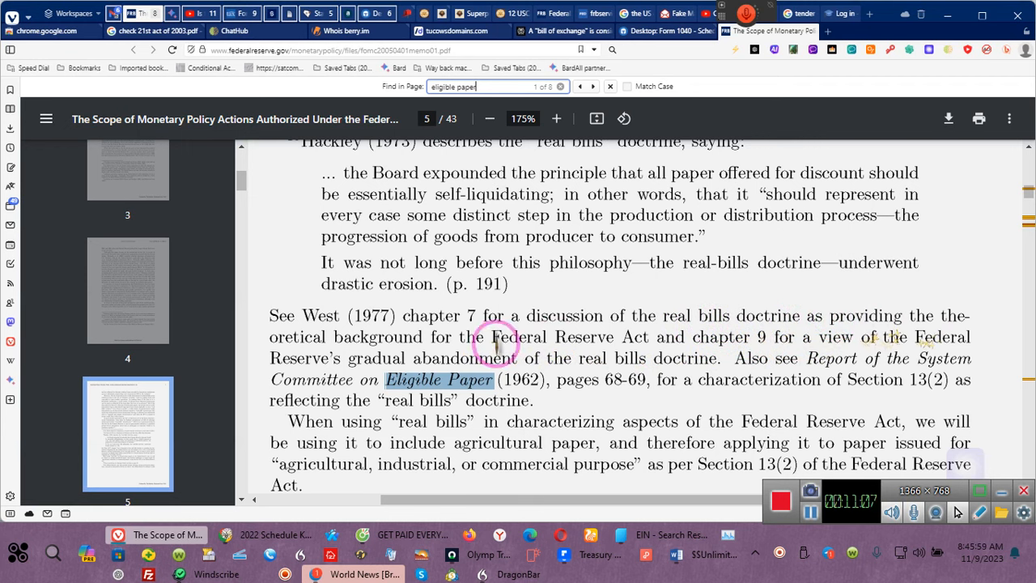
mouse_move(304, 340)
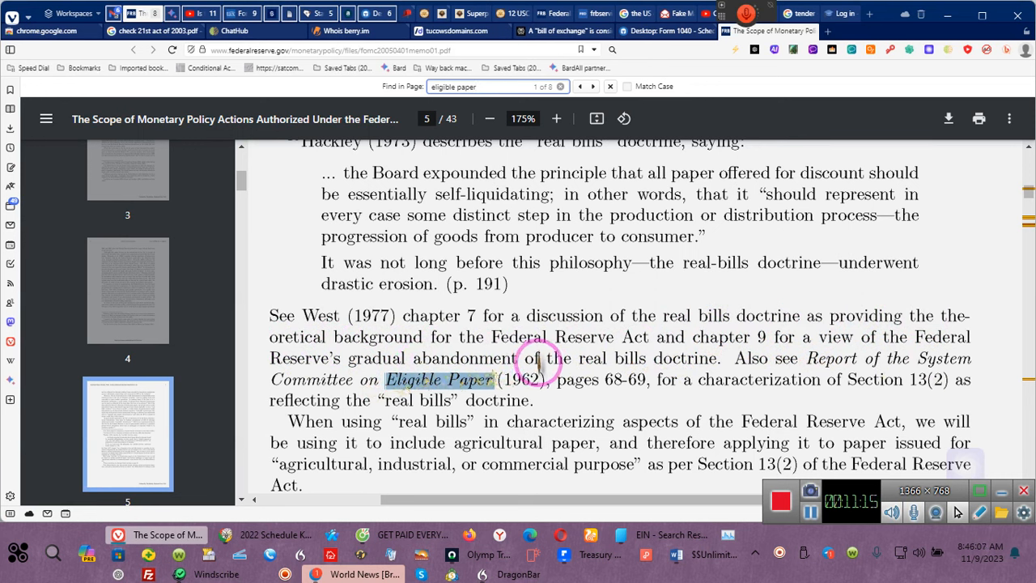
mouse_move(693, 360)
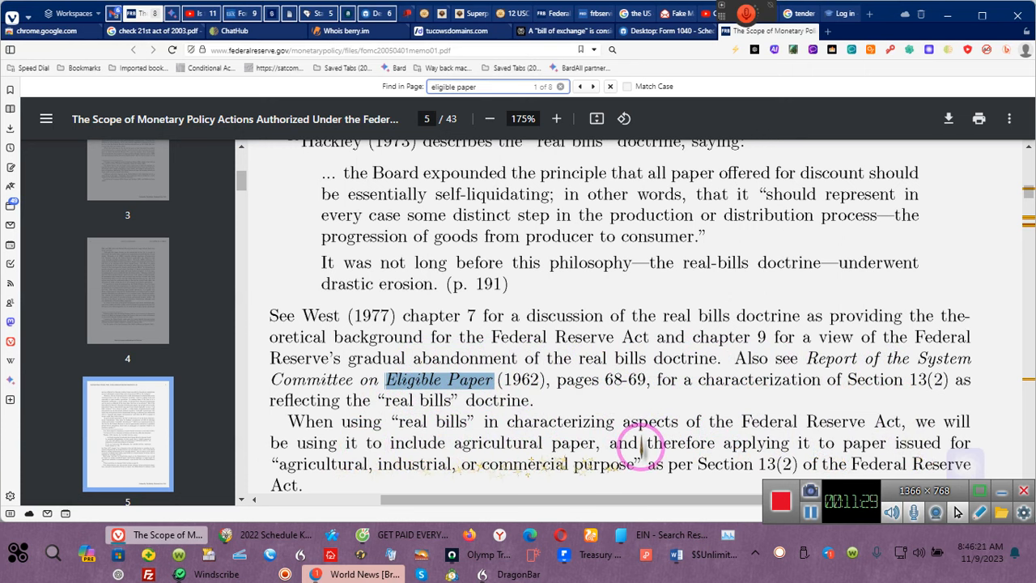
scroll(down, 3)
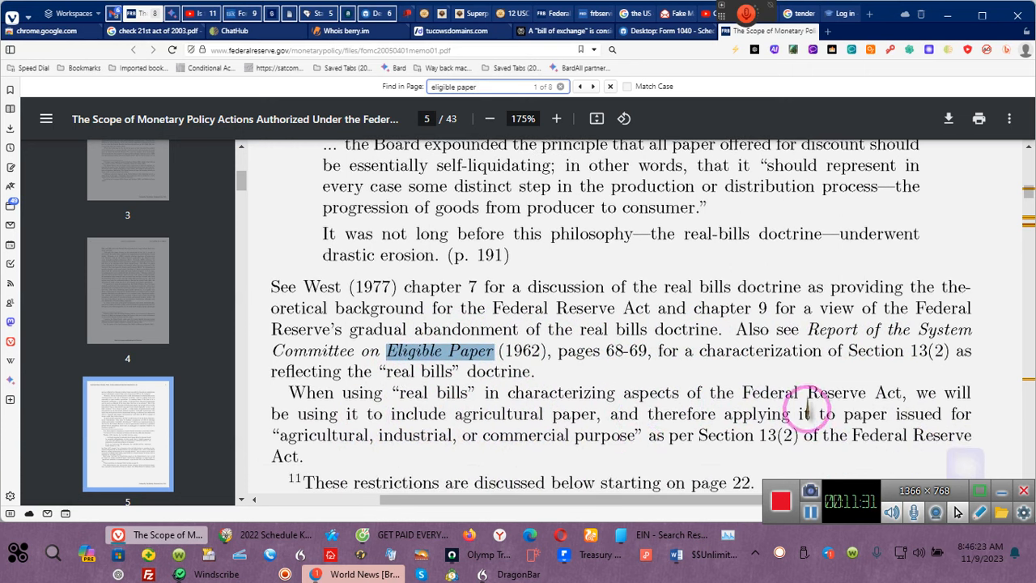
mouse_move(744, 420)
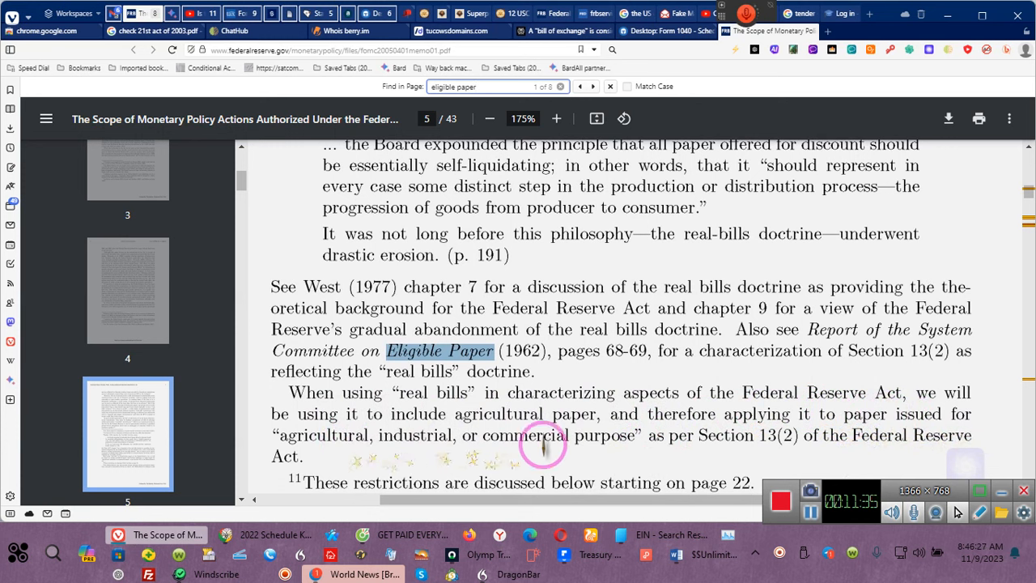
mouse_move(718, 435)
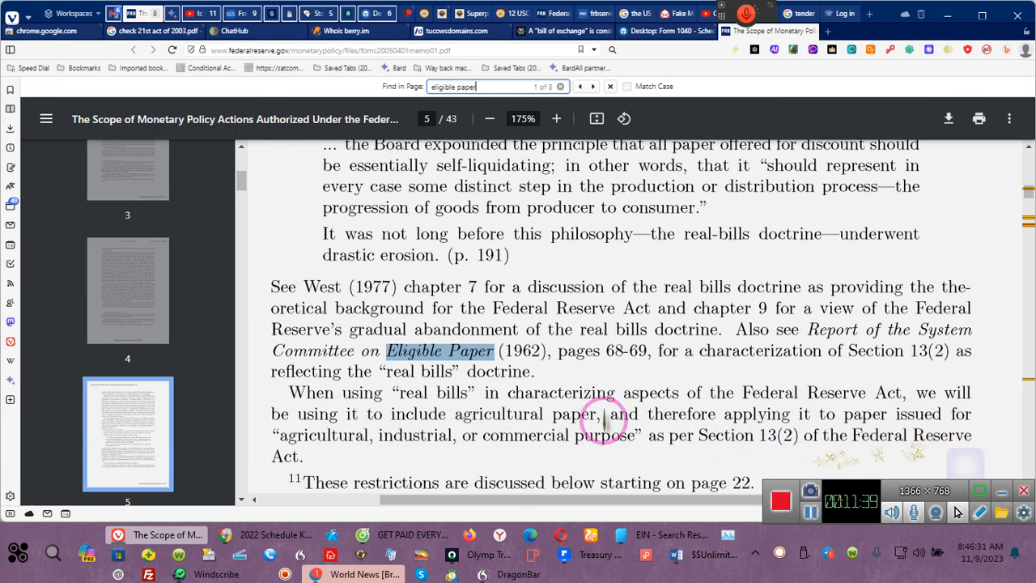
scroll(down, 3)
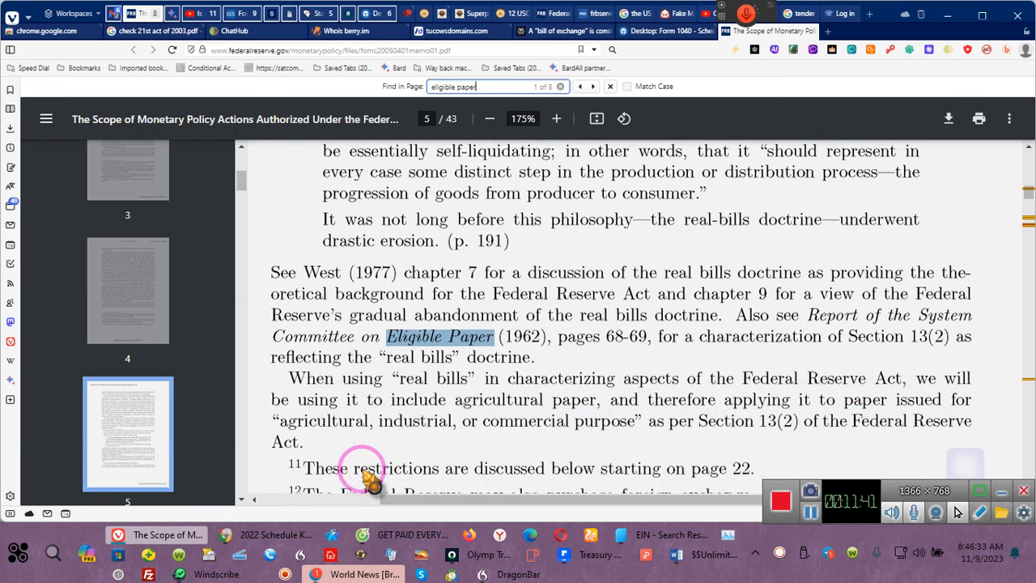
scroll(down, 3)
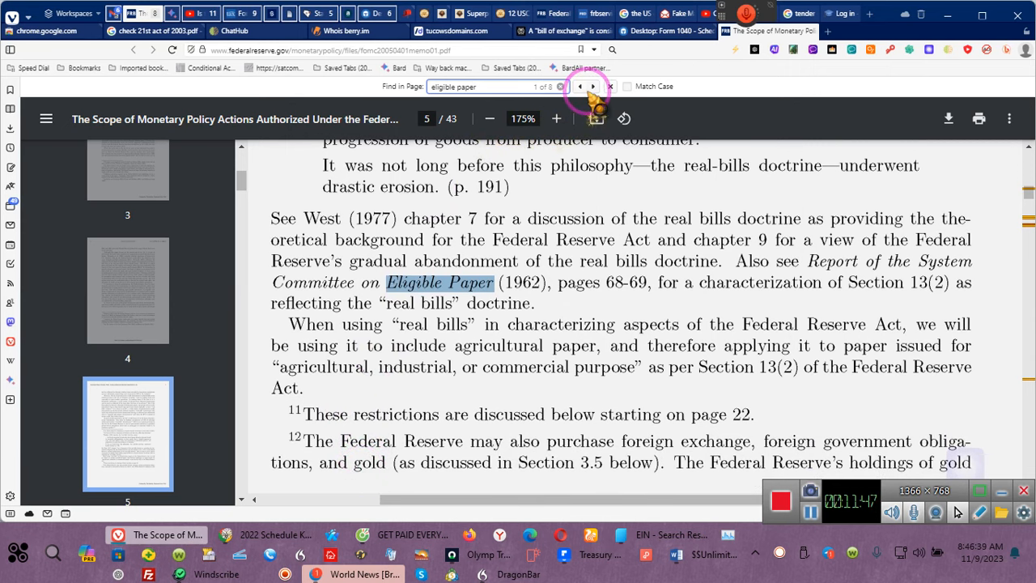
Step: Jump to match 2 of 8 on page 9, the Harris (1933) eligibility quotation
click(592, 88)
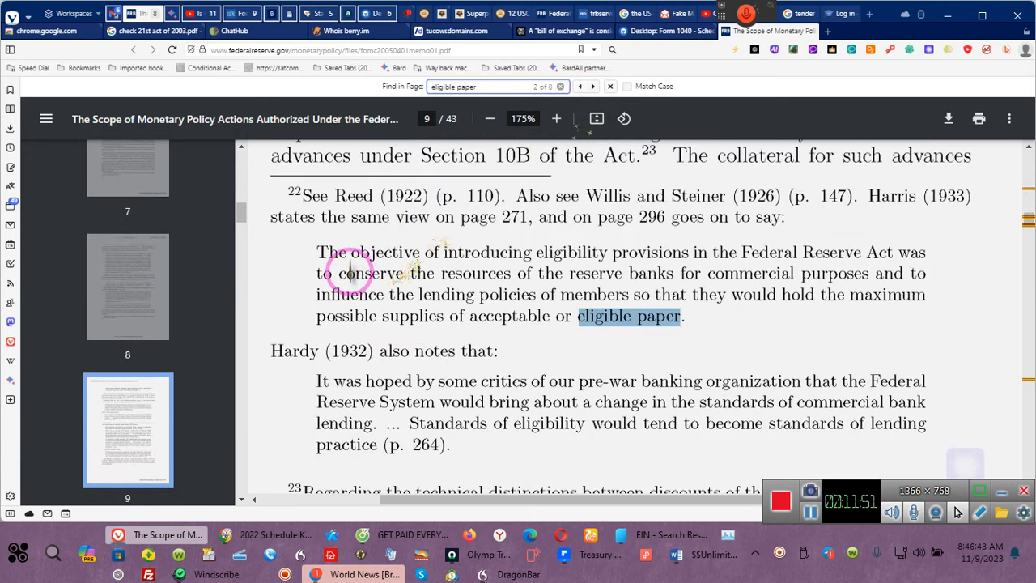
mouse_move(676, 266)
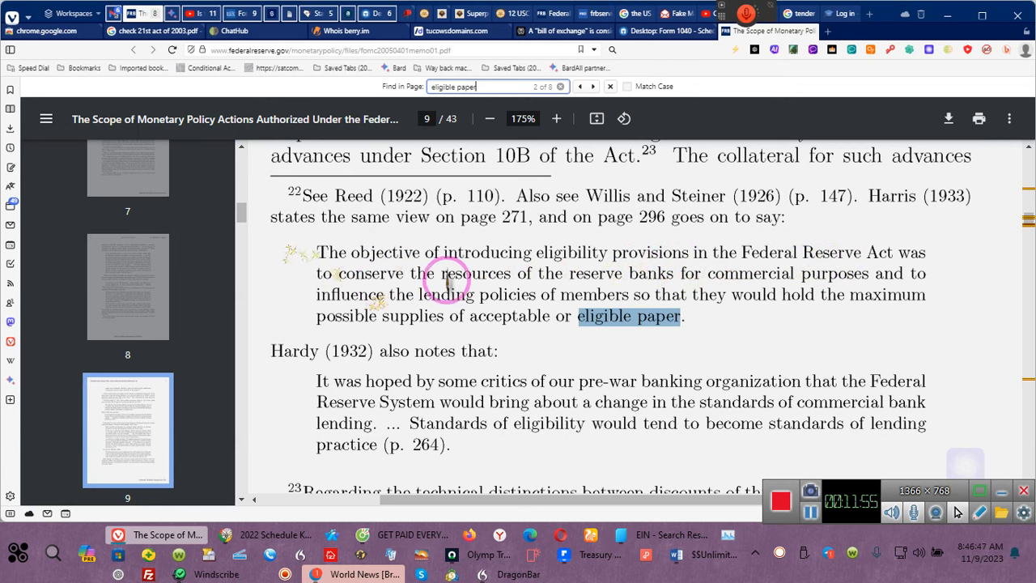
mouse_move(704, 283)
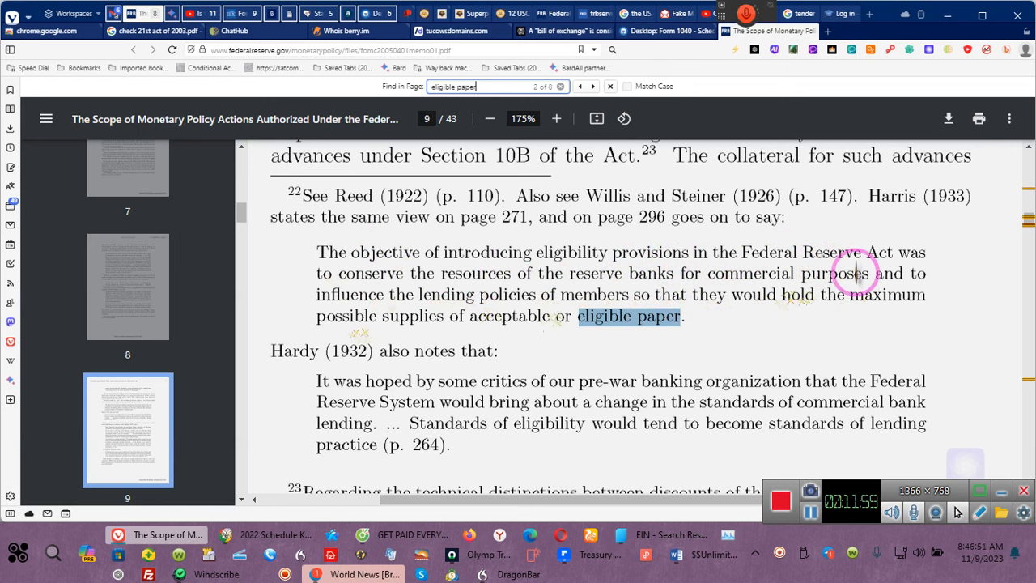
mouse_move(226, 304)
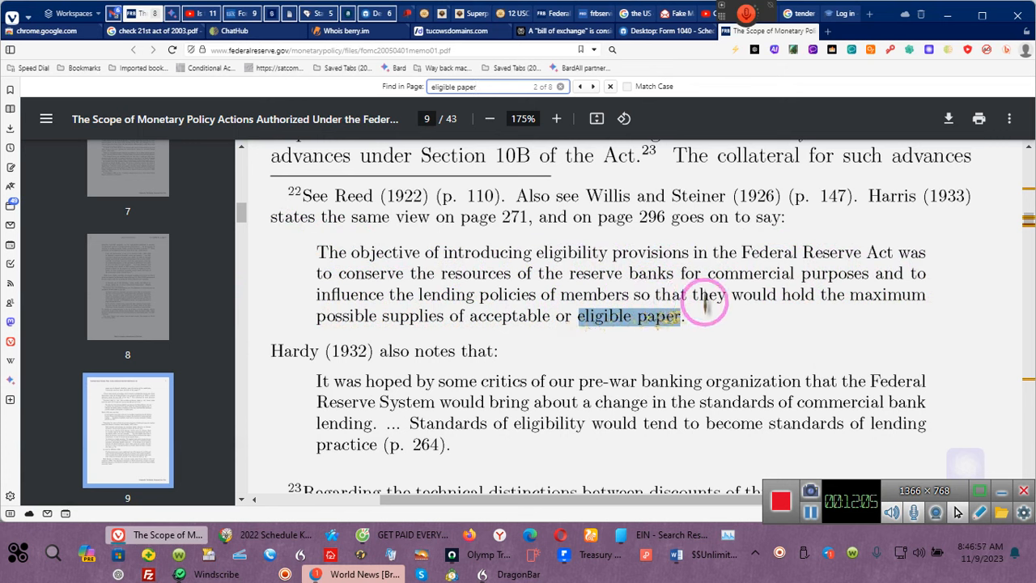
mouse_move(356, 334)
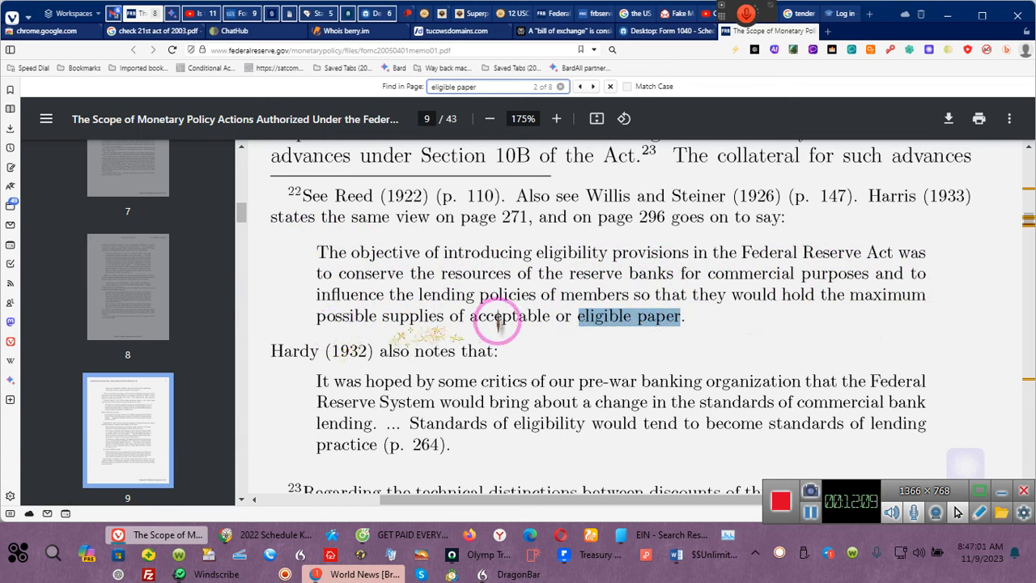
mouse_move(699, 324)
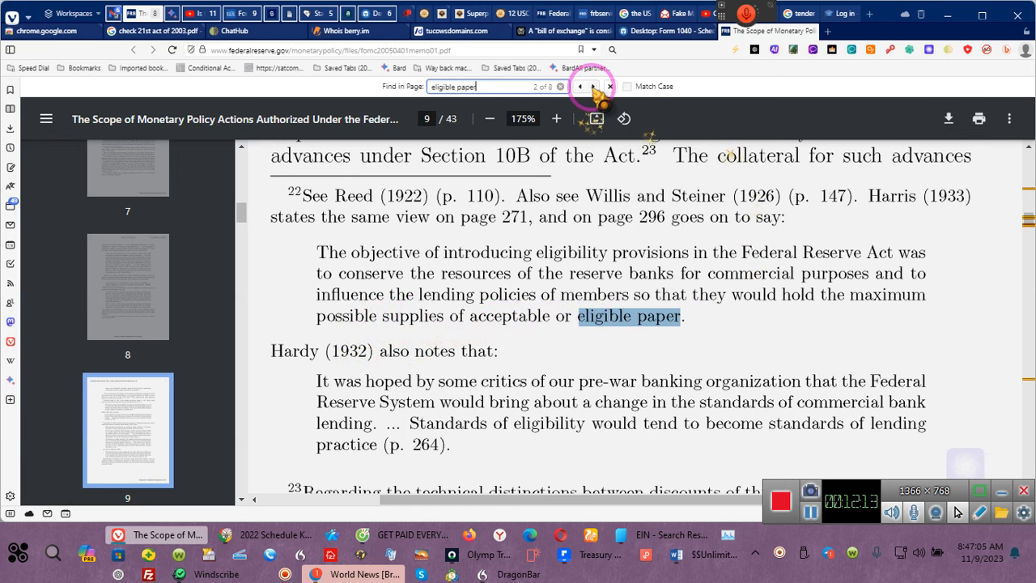
Step: Advance through the page 9 matches to the McKinley (1960) quotation on page 10
click(592, 87)
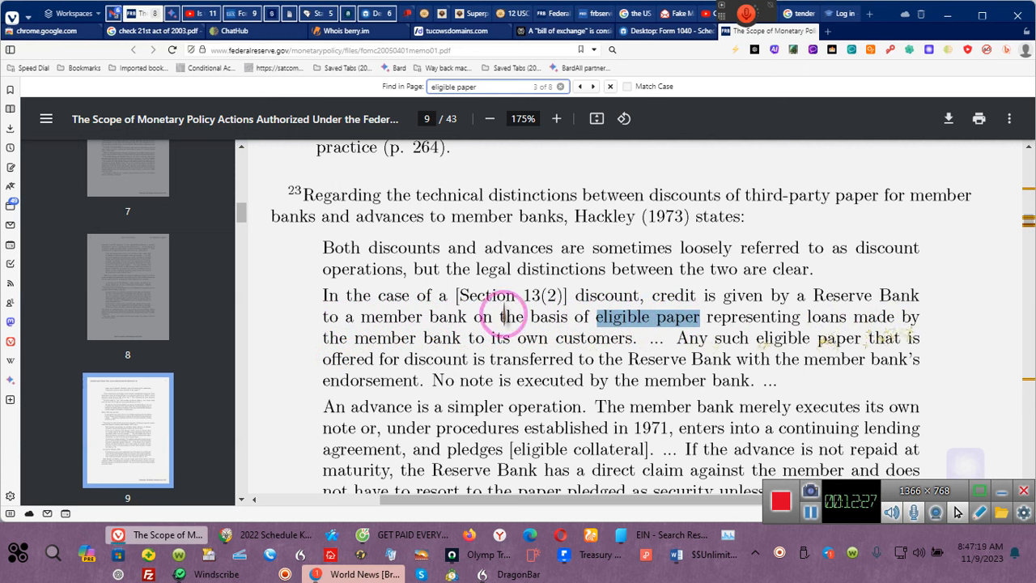
mouse_move(501, 338)
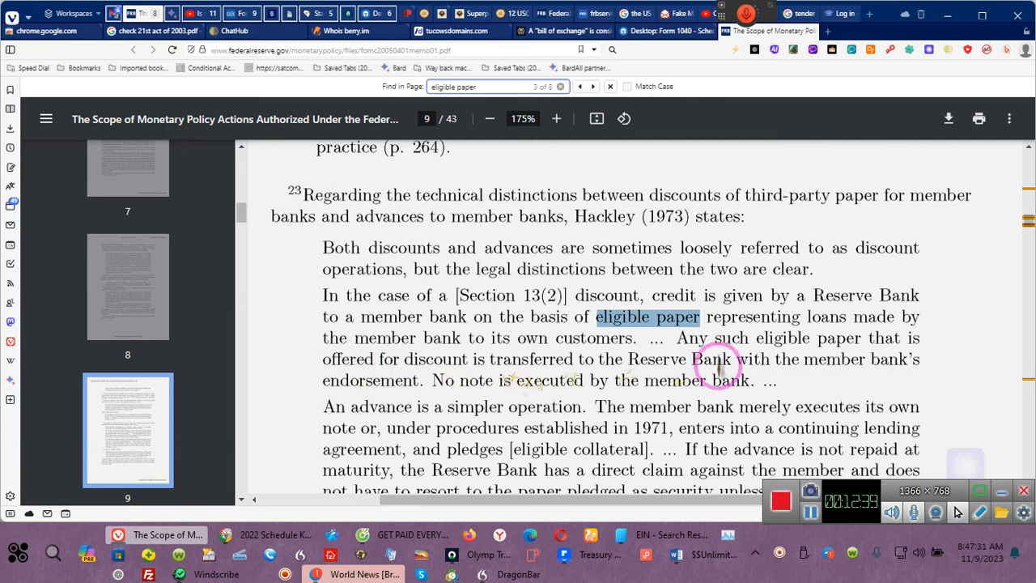
mouse_move(801, 359)
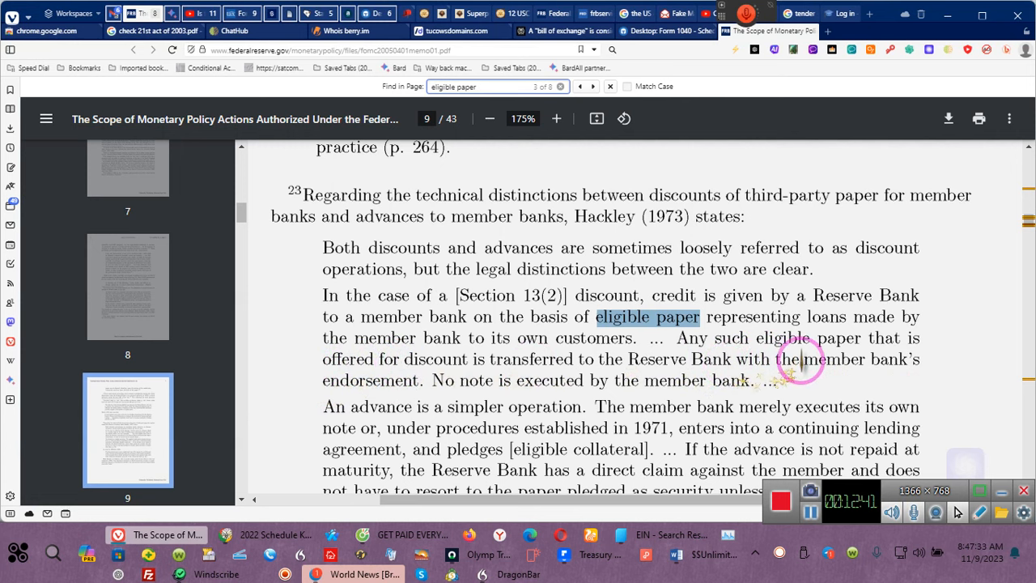
mouse_move(407, 385)
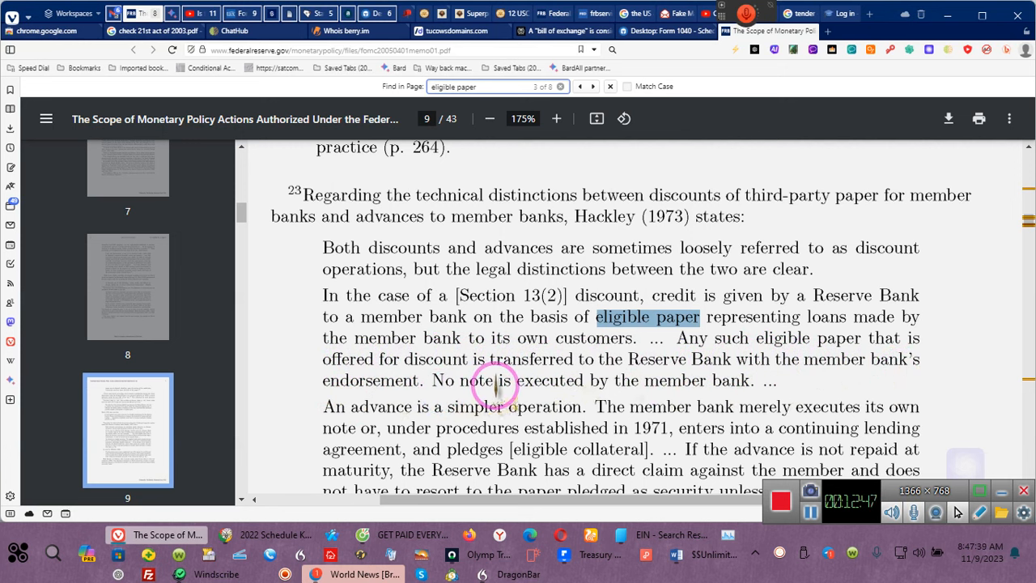
mouse_move(605, 386)
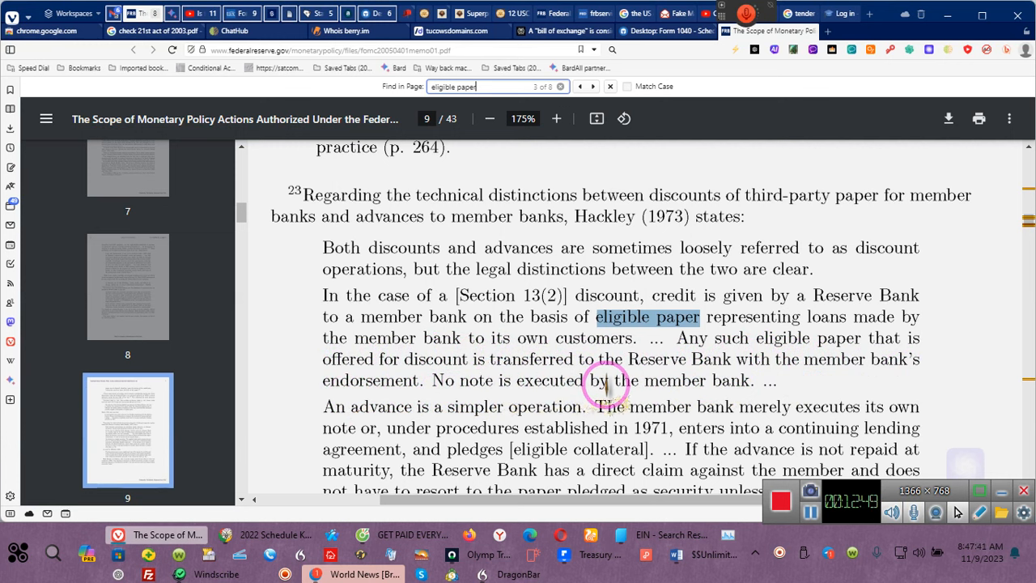
mouse_move(735, 387)
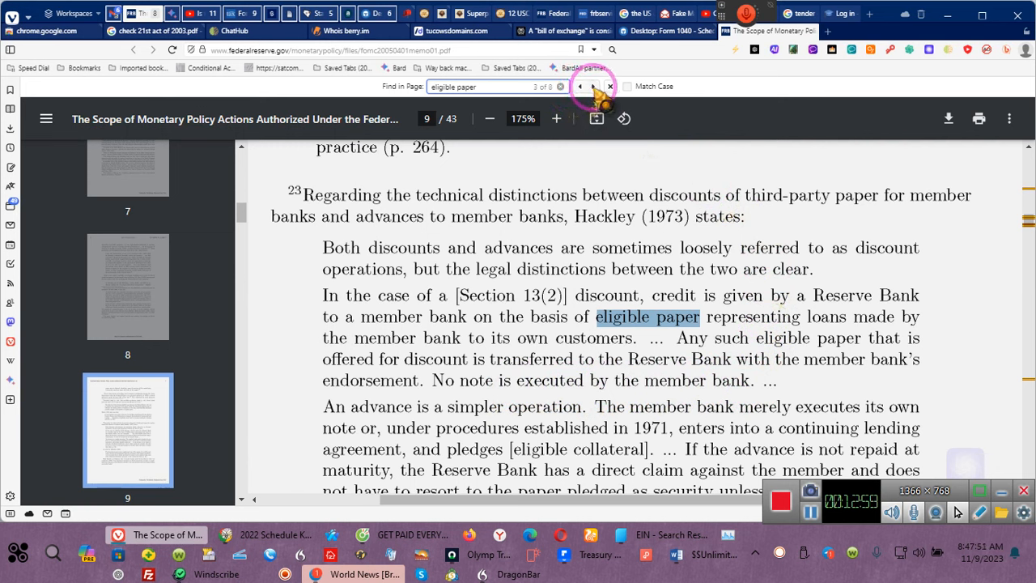
click(590, 87)
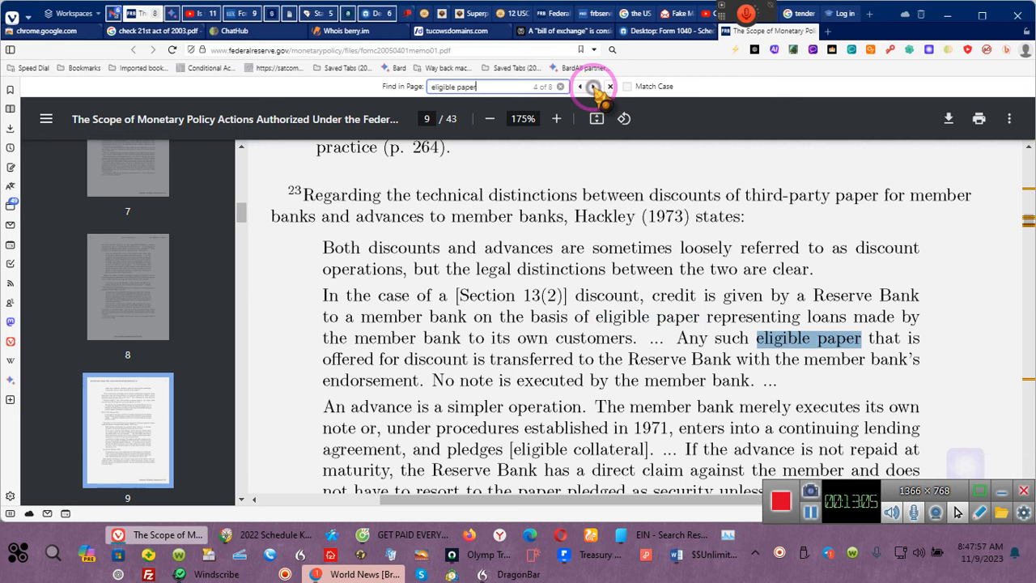
click(592, 87)
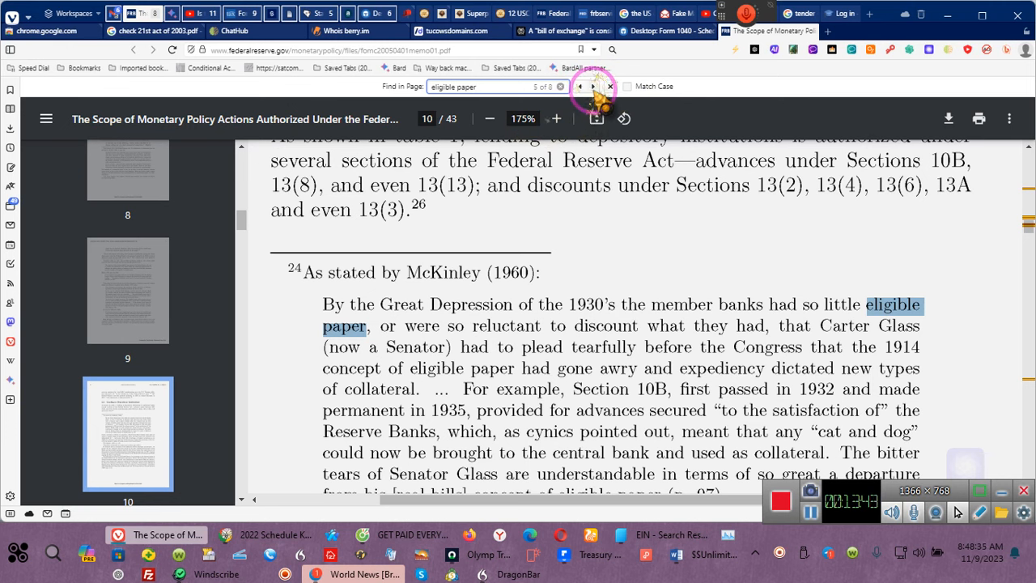
Step: Advance past the page 10 matches to the Strong quotation on page 30
click(592, 88)
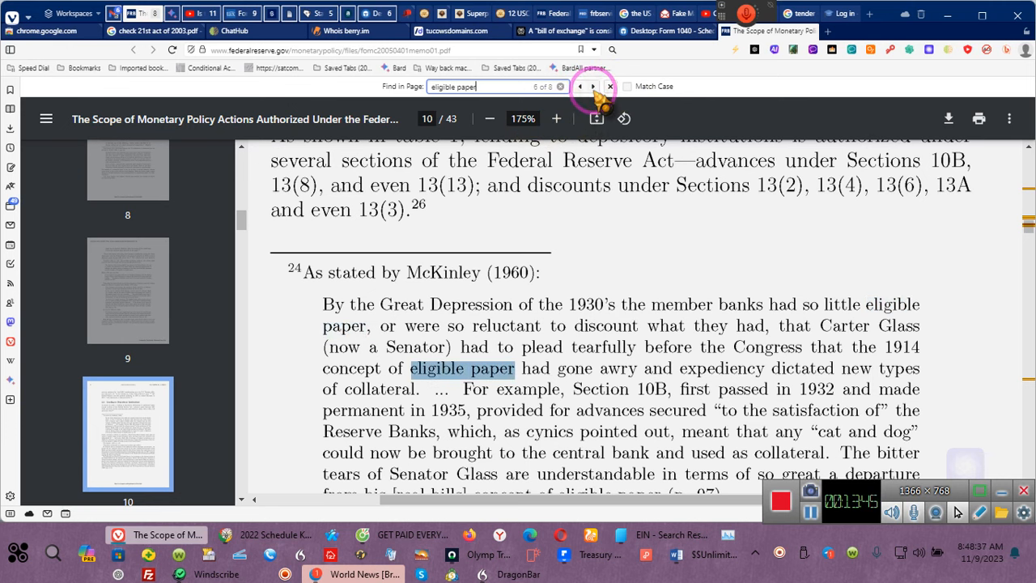
click(592, 88)
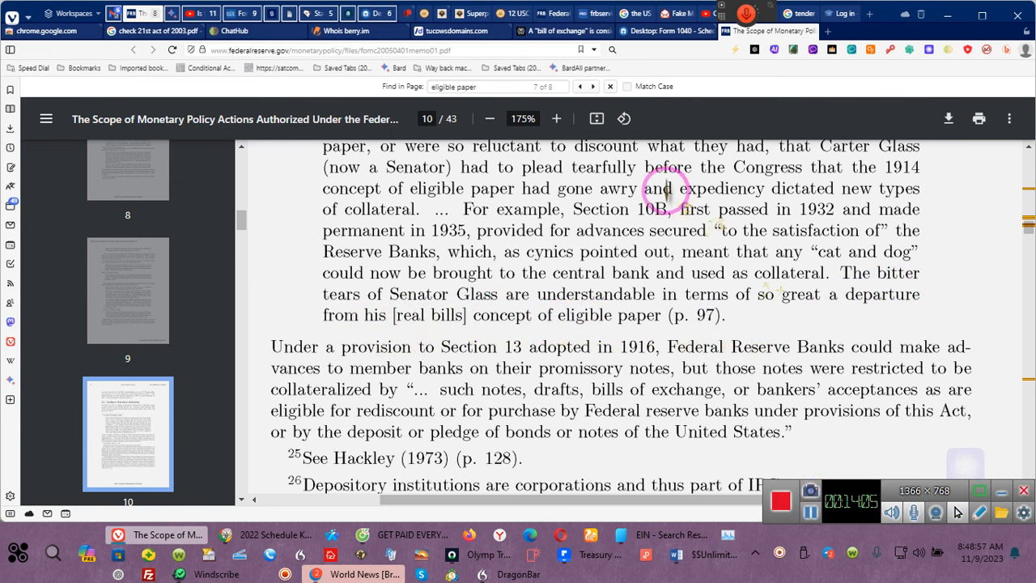
click(580, 87)
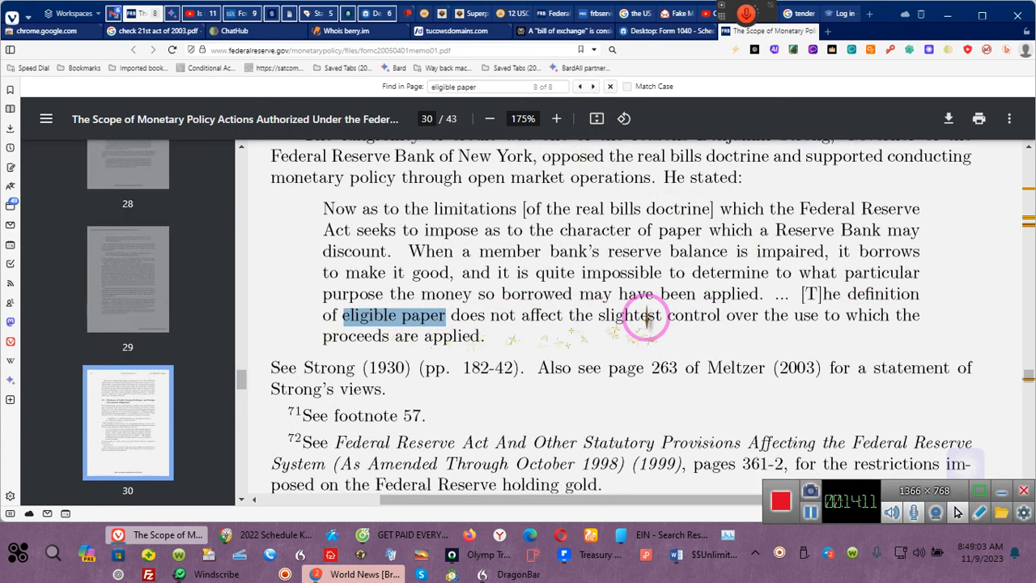
mouse_move(870, 321)
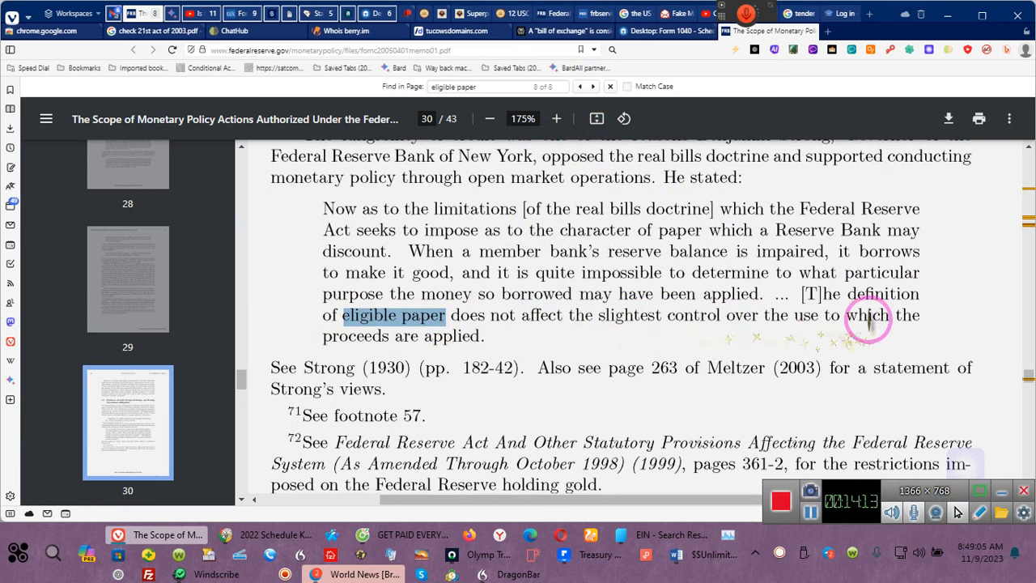
mouse_move(385, 332)
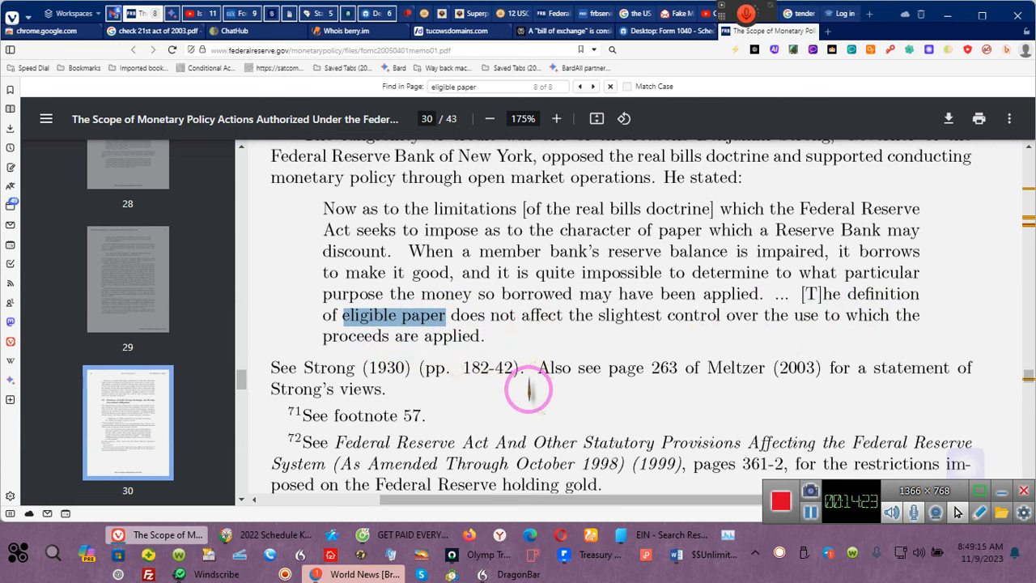
mouse_move(414, 288)
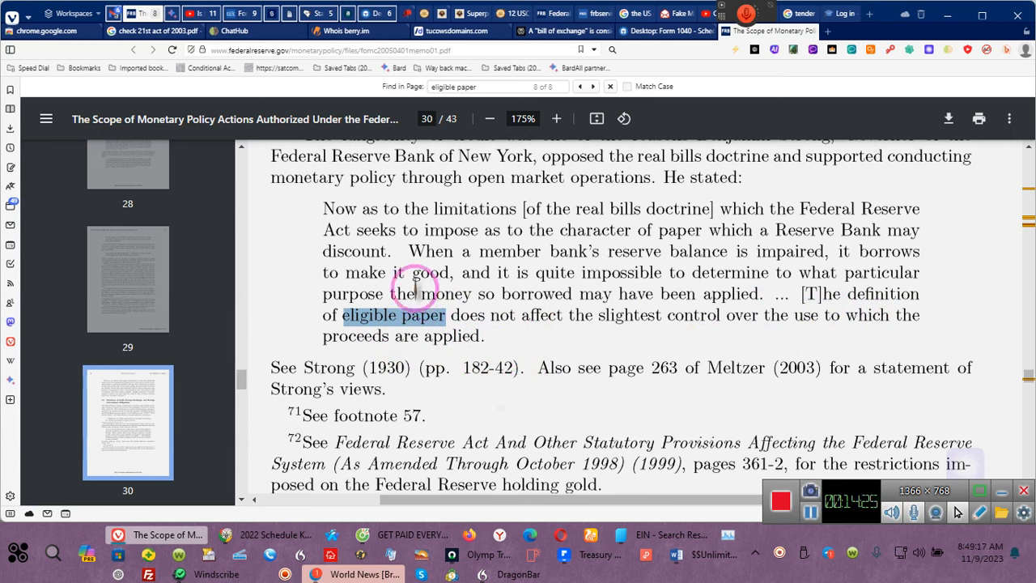
mouse_move(728, 219)
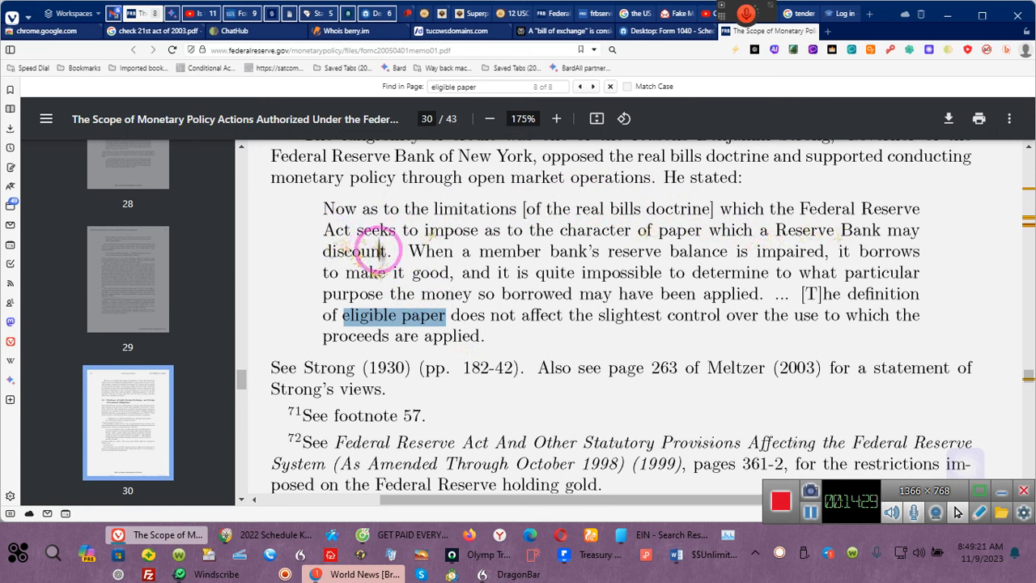
mouse_move(499, 233)
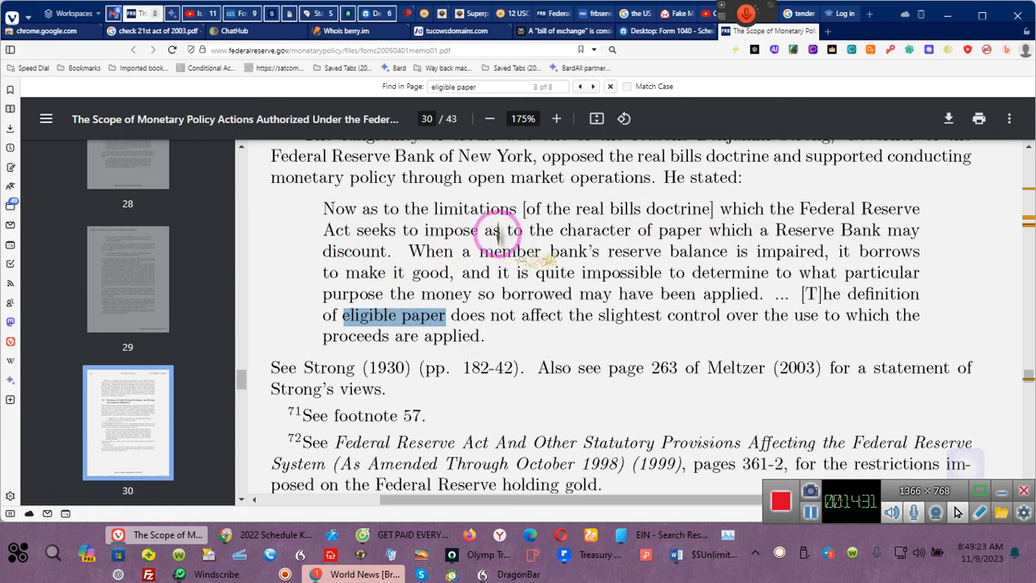
mouse_move(356, 262)
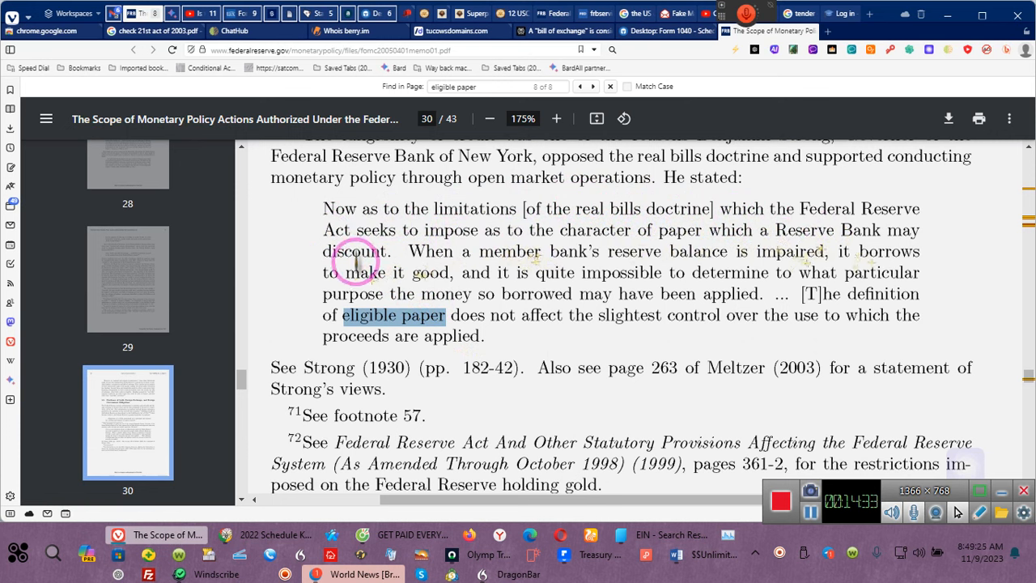
mouse_move(686, 261)
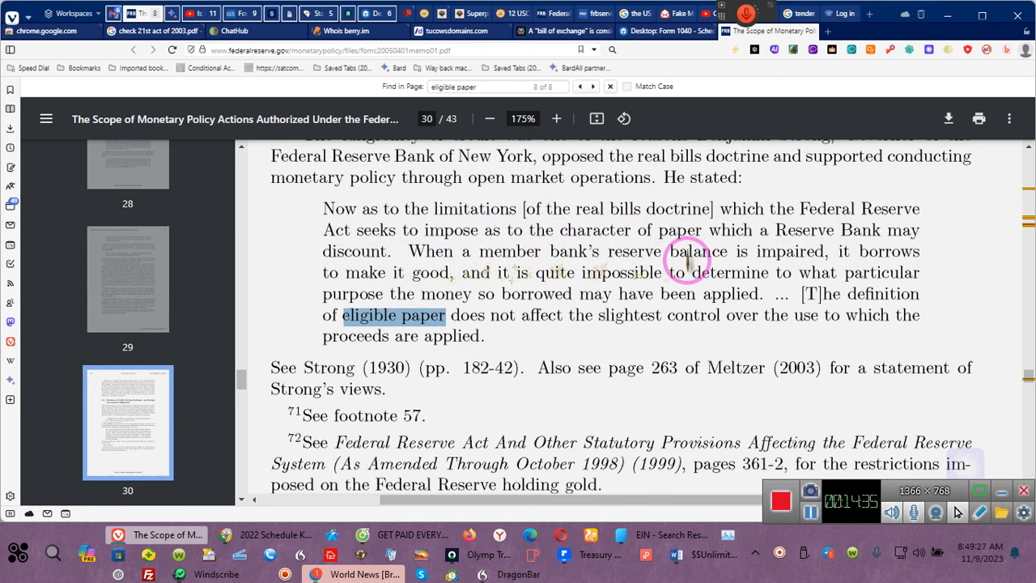
mouse_move(825, 251)
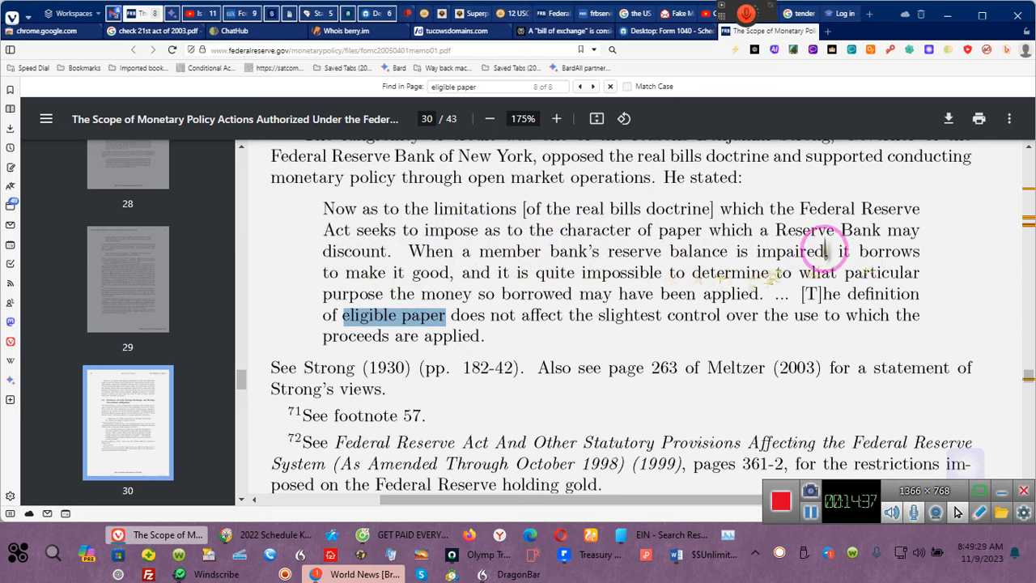
mouse_move(391, 278)
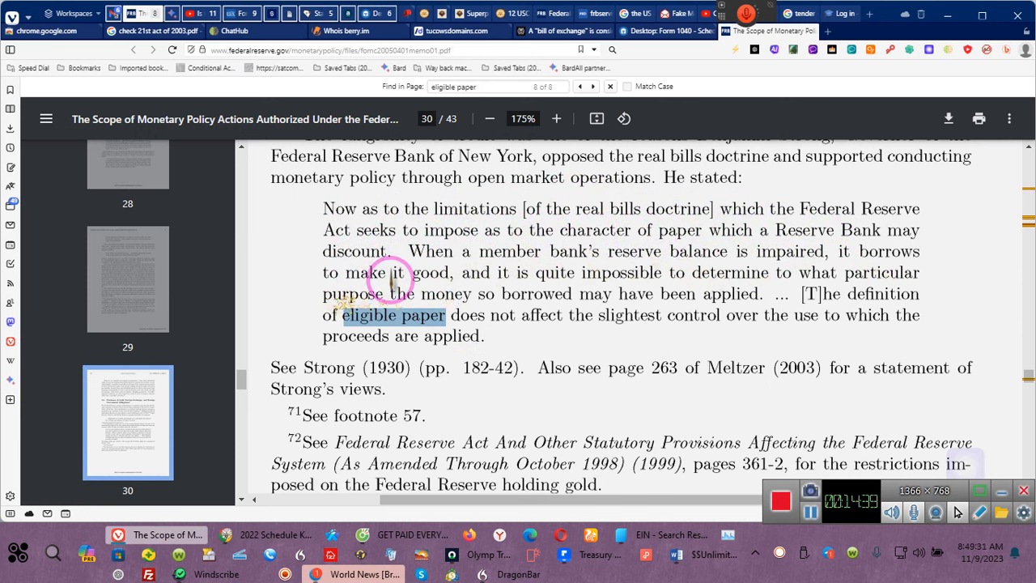
mouse_move(683, 288)
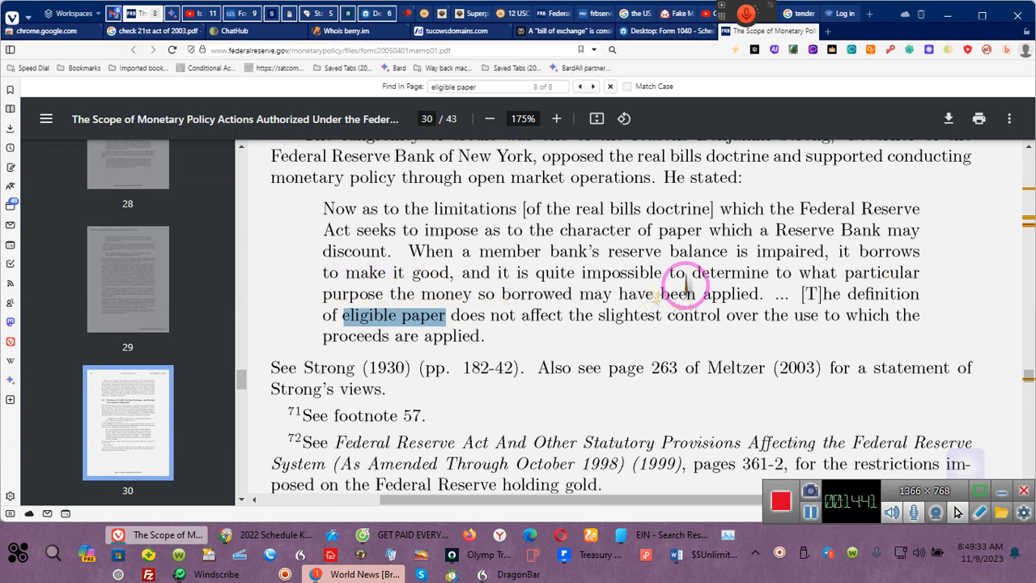
mouse_move(336, 300)
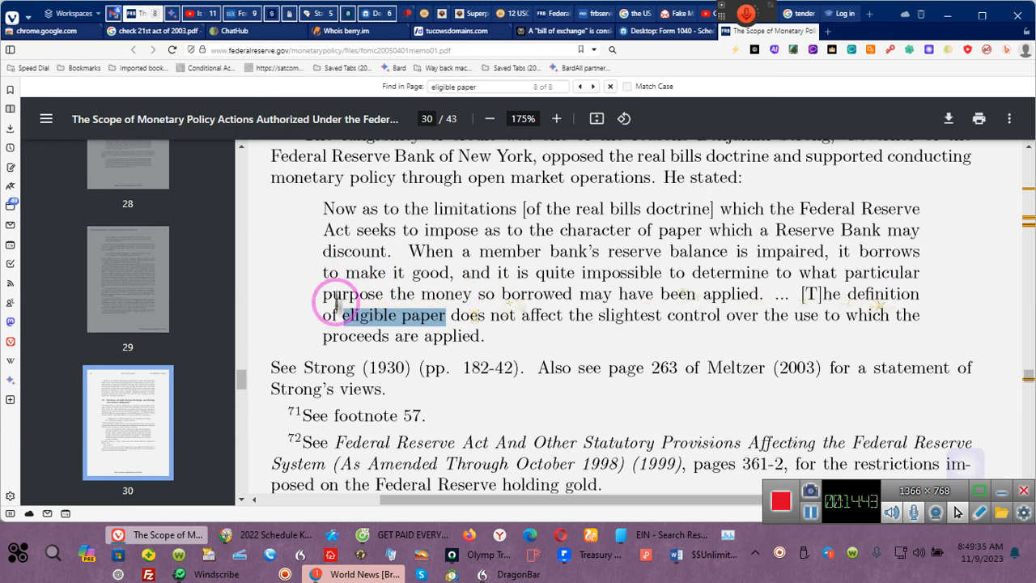
mouse_move(583, 295)
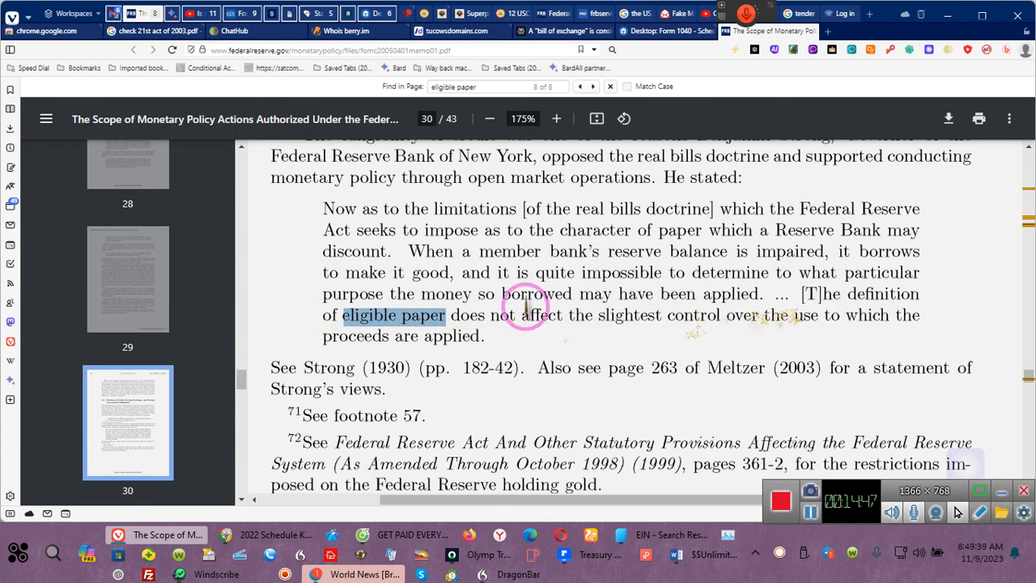
mouse_move(699, 327)
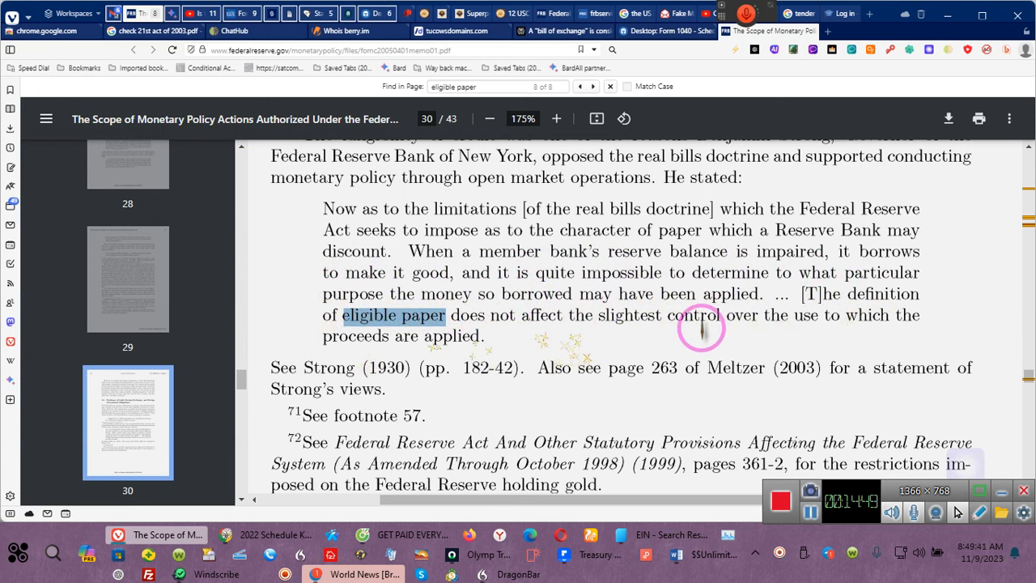
mouse_move(599, 327)
text(drafts)
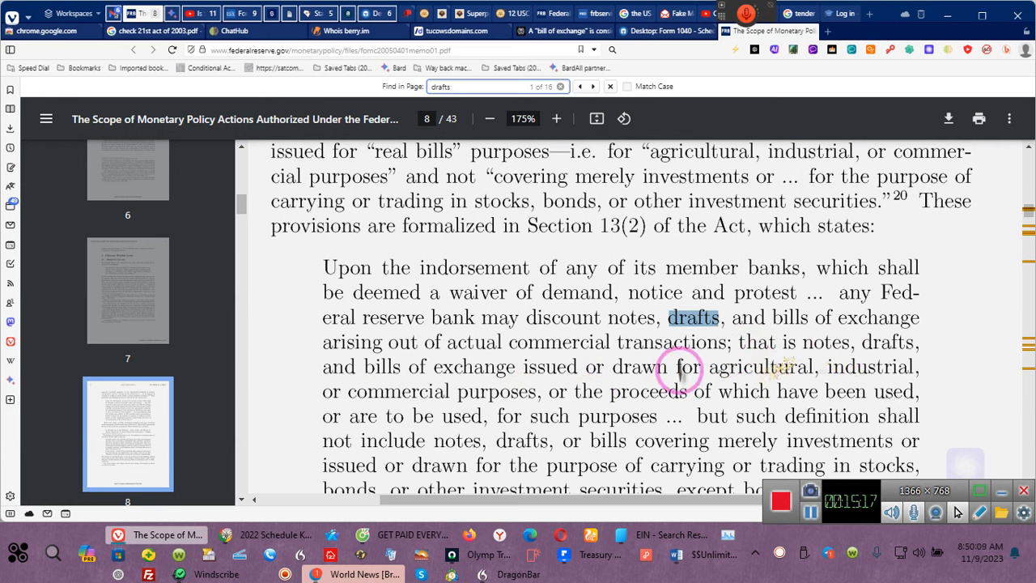
mouse_move(854, 372)
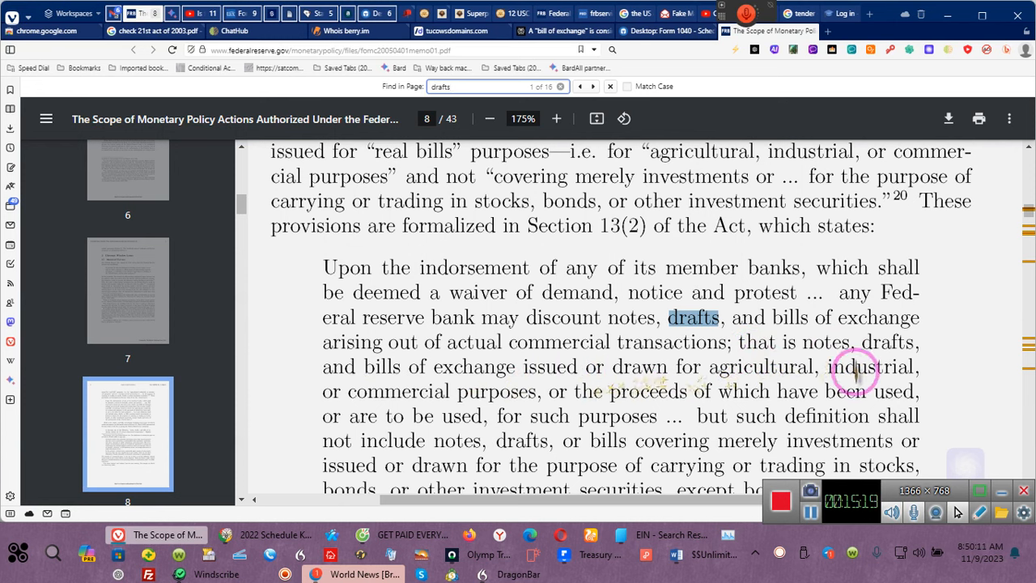
mouse_move(524, 403)
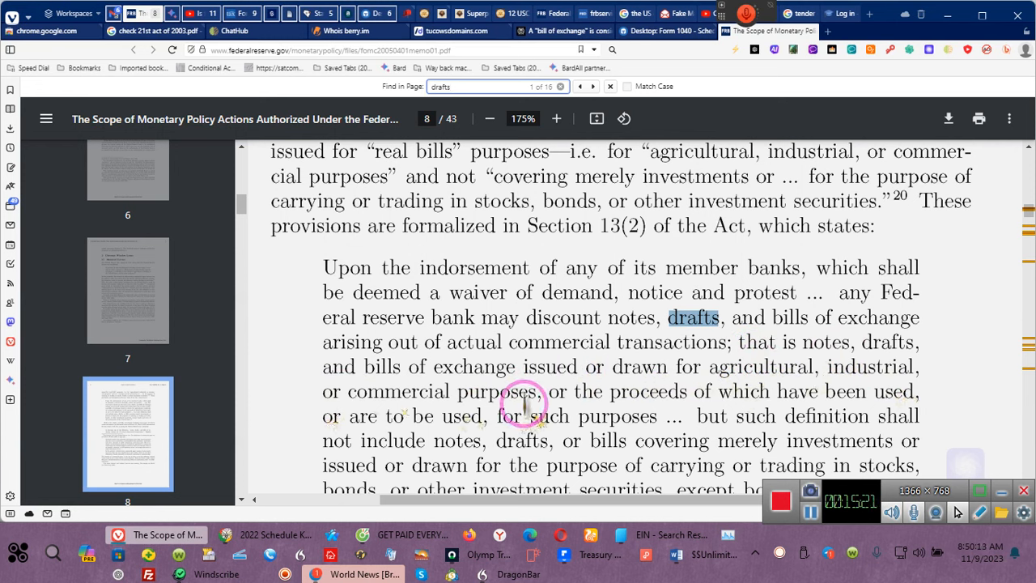
mouse_move(822, 393)
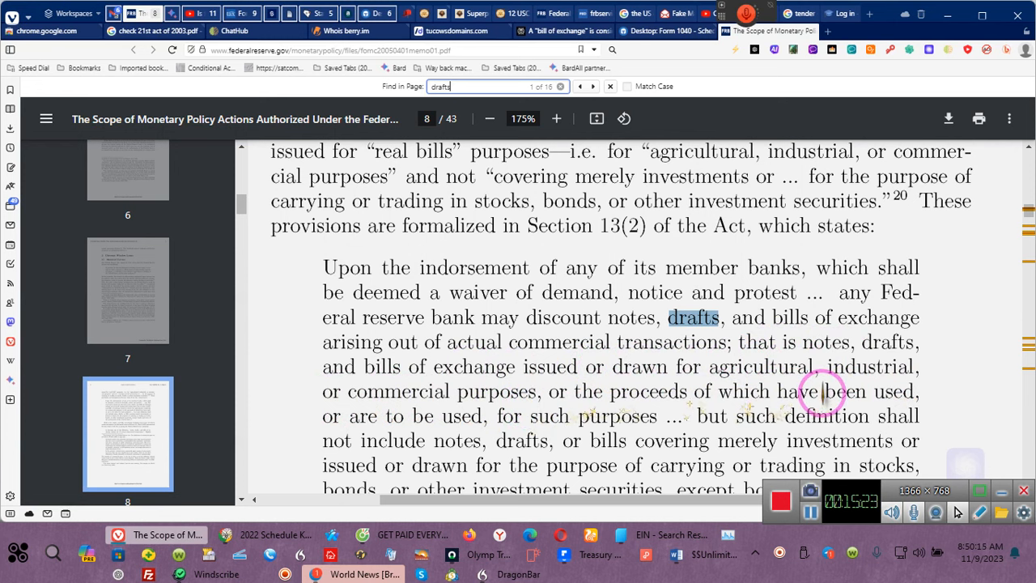
mouse_move(342, 424)
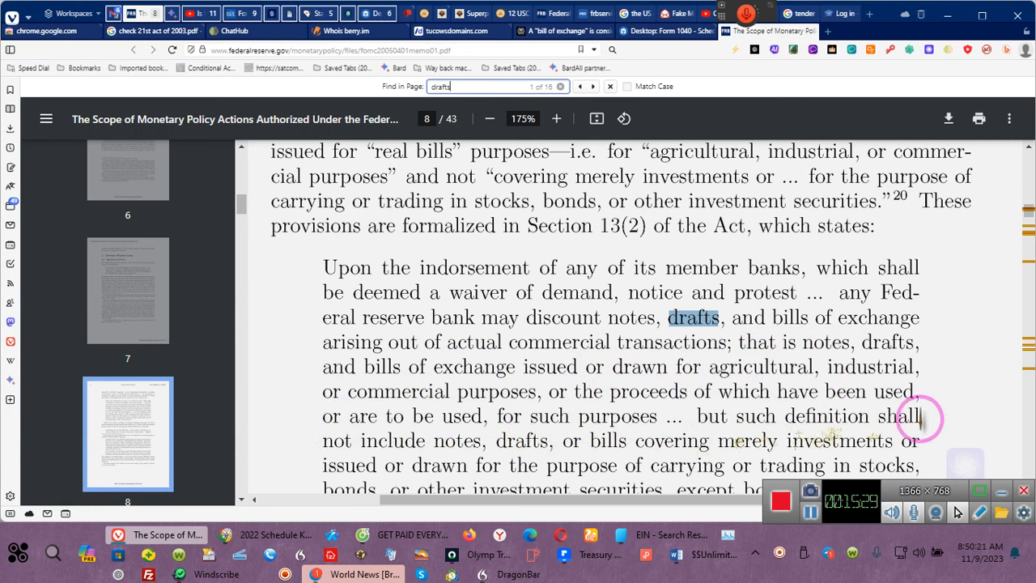
mouse_move(401, 440)
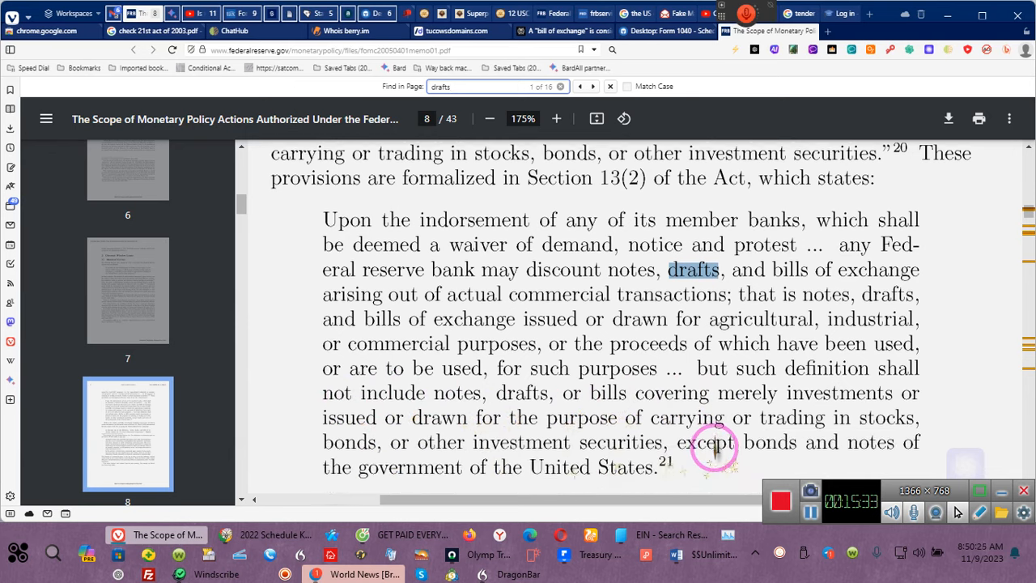
Step: Scroll down page 8 to the end of the Section 13(2) quotation on government bonds and notes
scroll(down, 3)
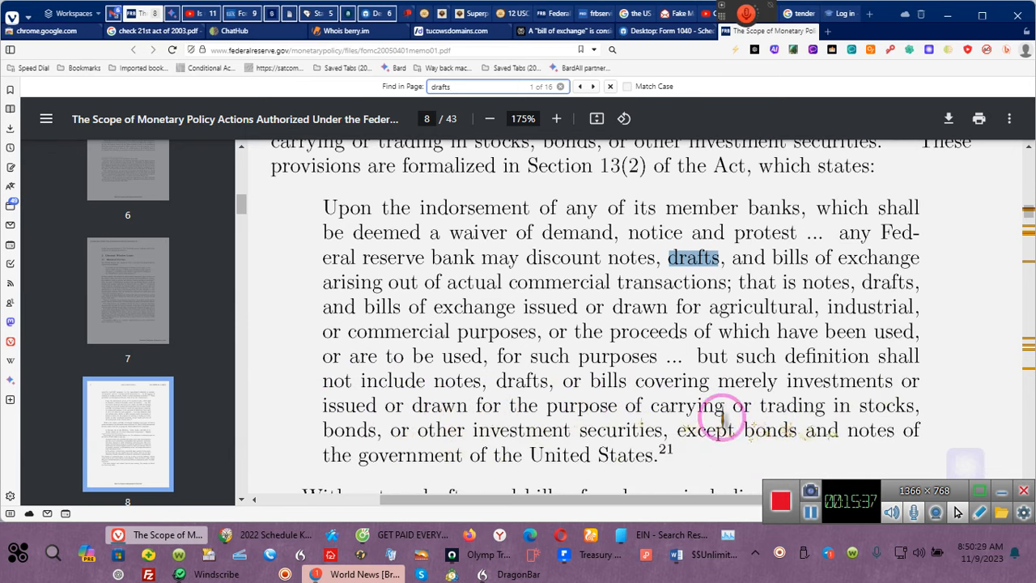
mouse_move(639, 424)
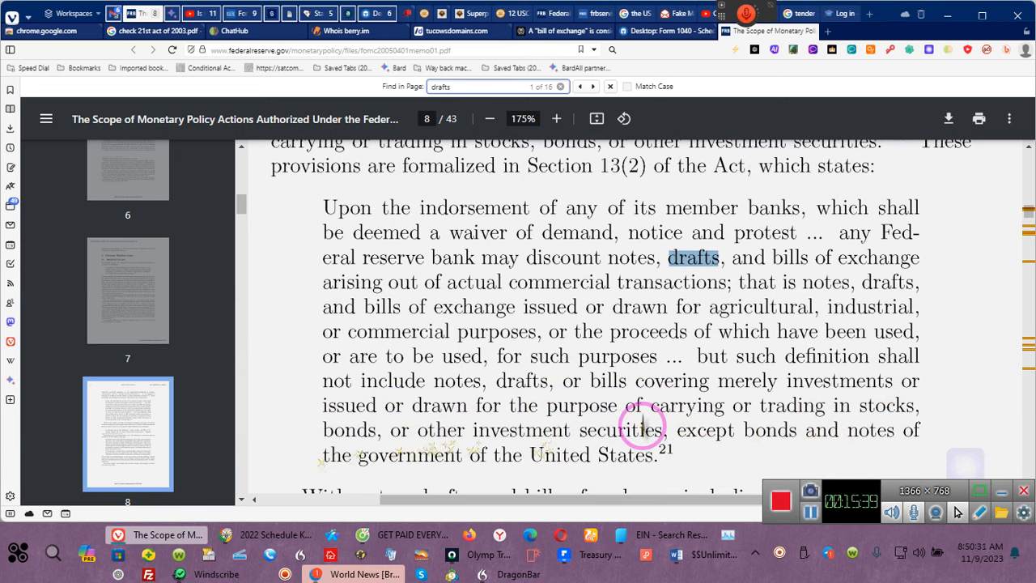
mouse_move(861, 431)
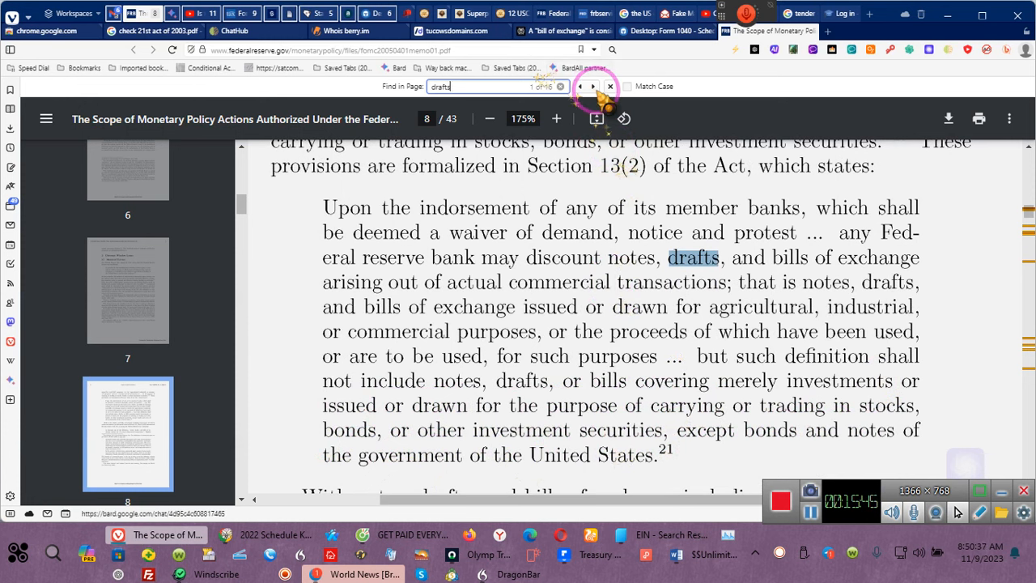
Step: Move to later 'drafts' matches and scroll to the commercial paper definitions and footnote 21
click(592, 86)
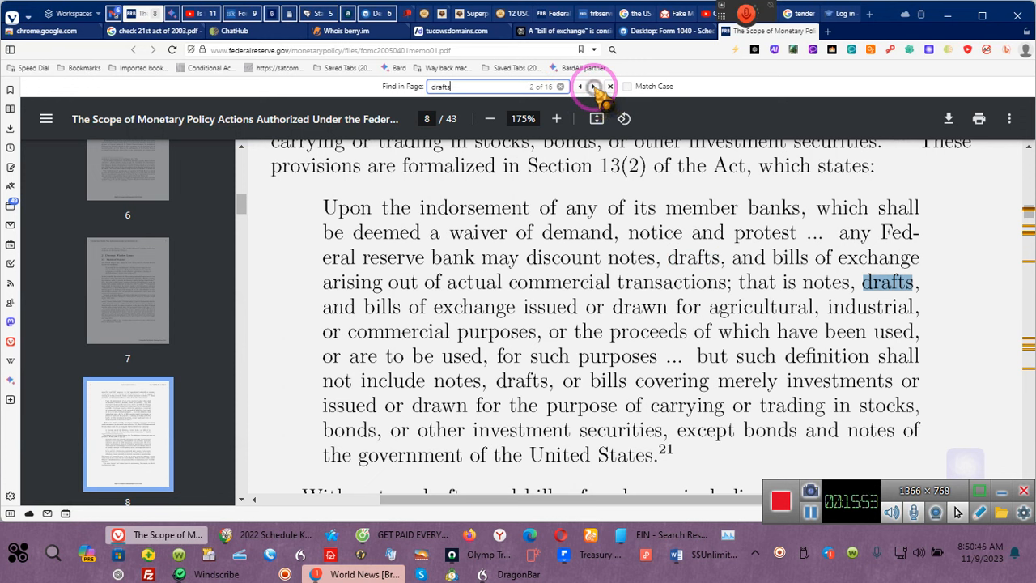
click(592, 86)
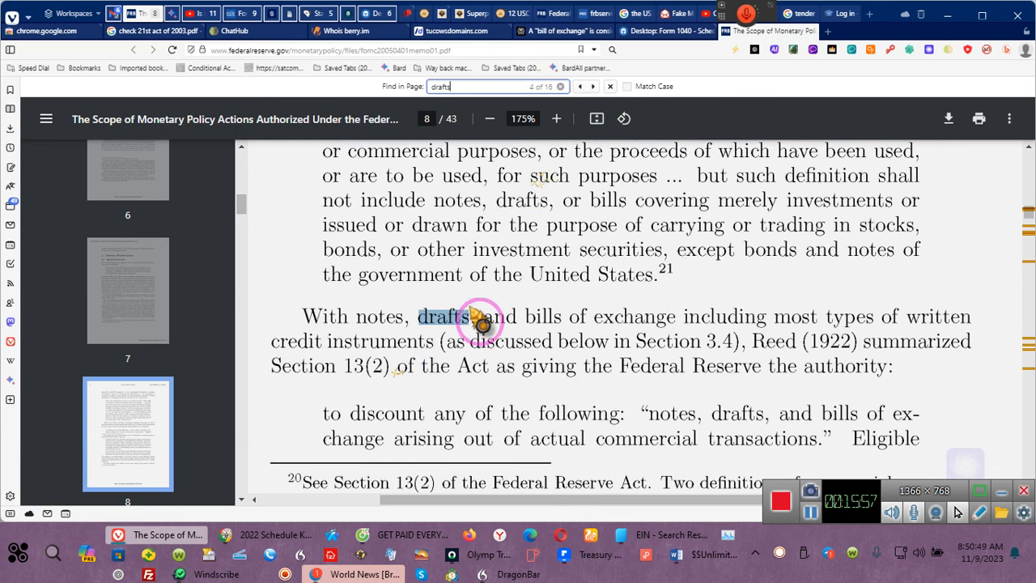
mouse_move(793, 321)
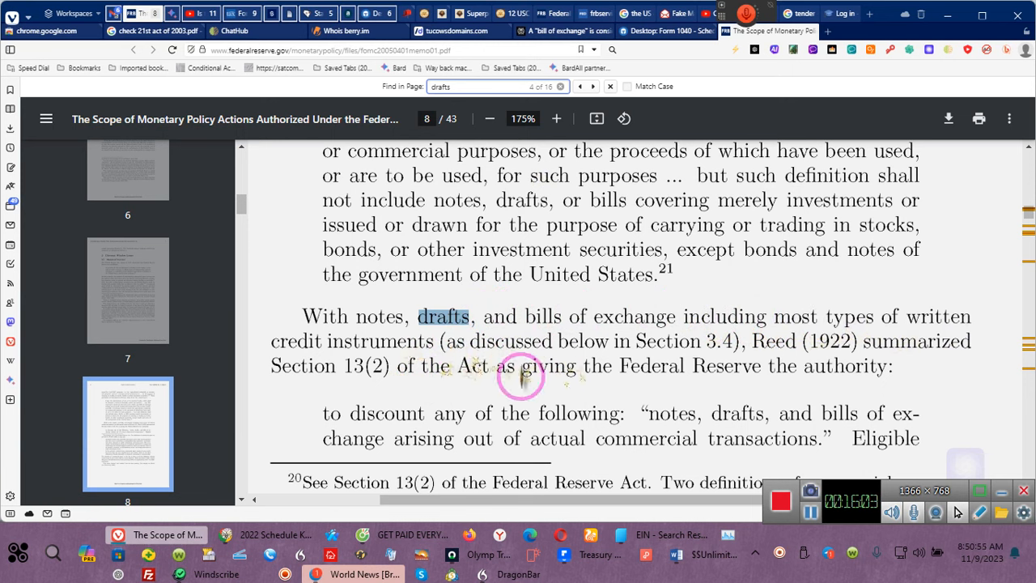
mouse_move(373, 324)
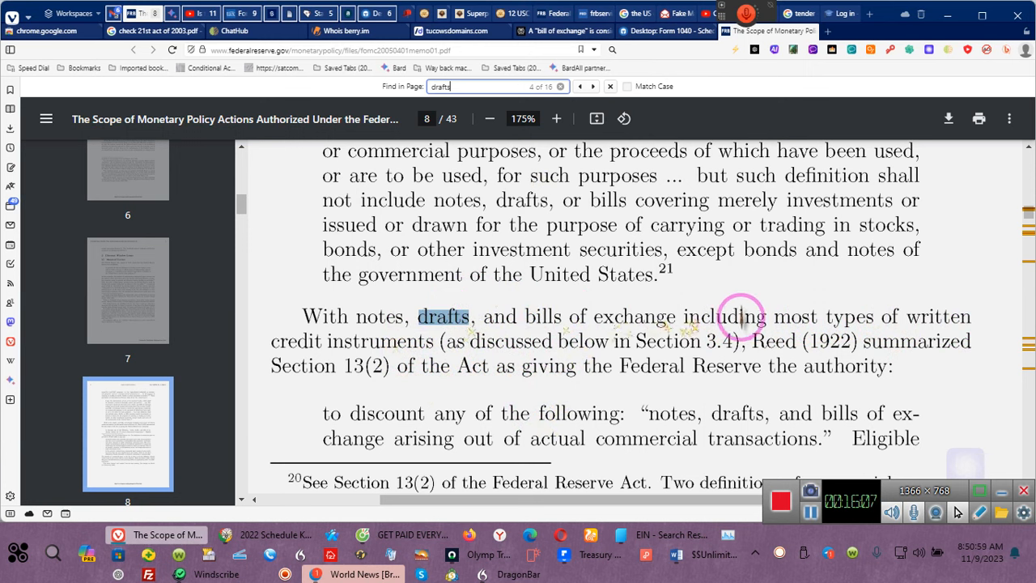
mouse_move(734, 356)
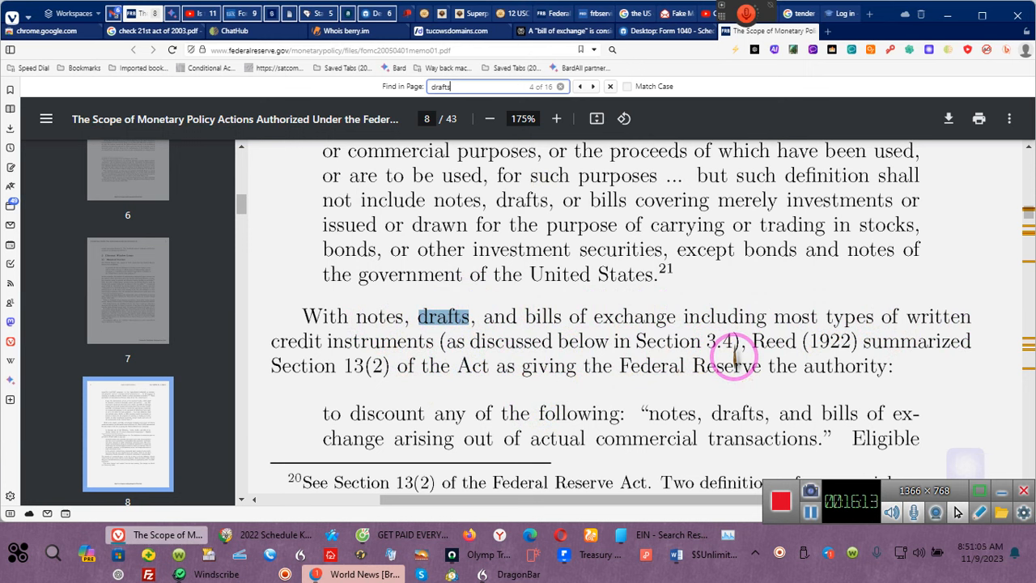
mouse_move(764, 323)
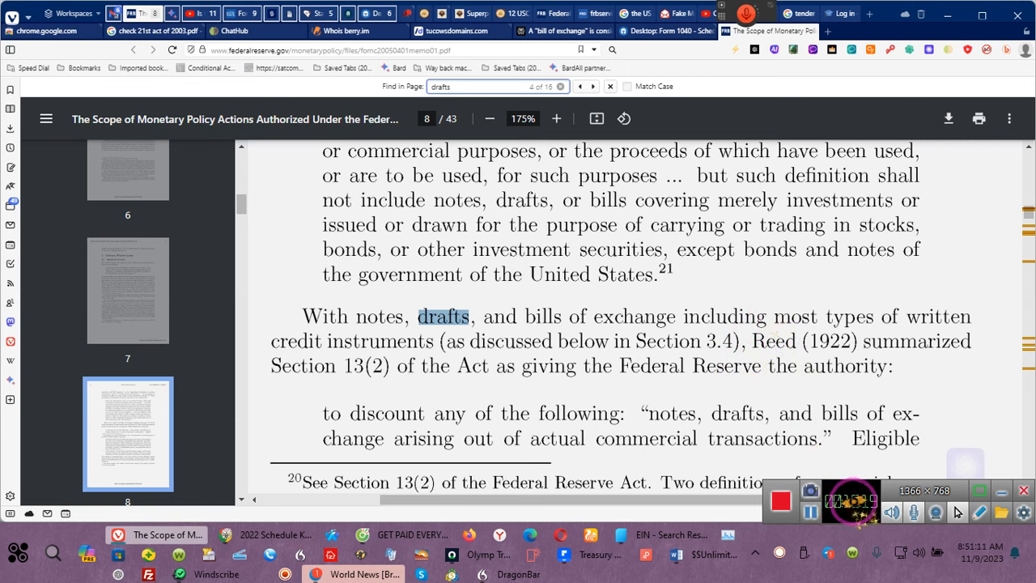
scroll(down, 3)
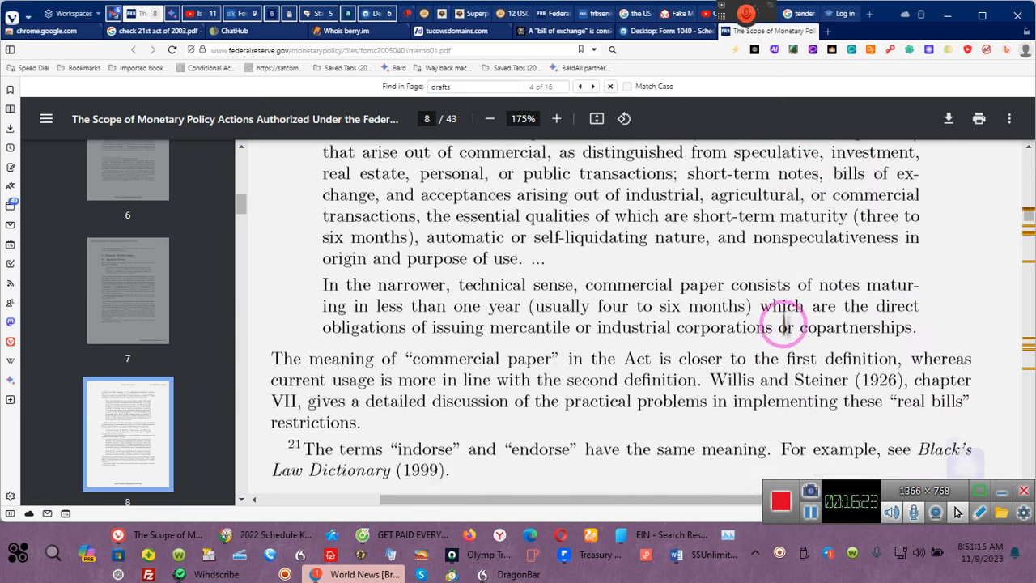
scroll(down, 3)
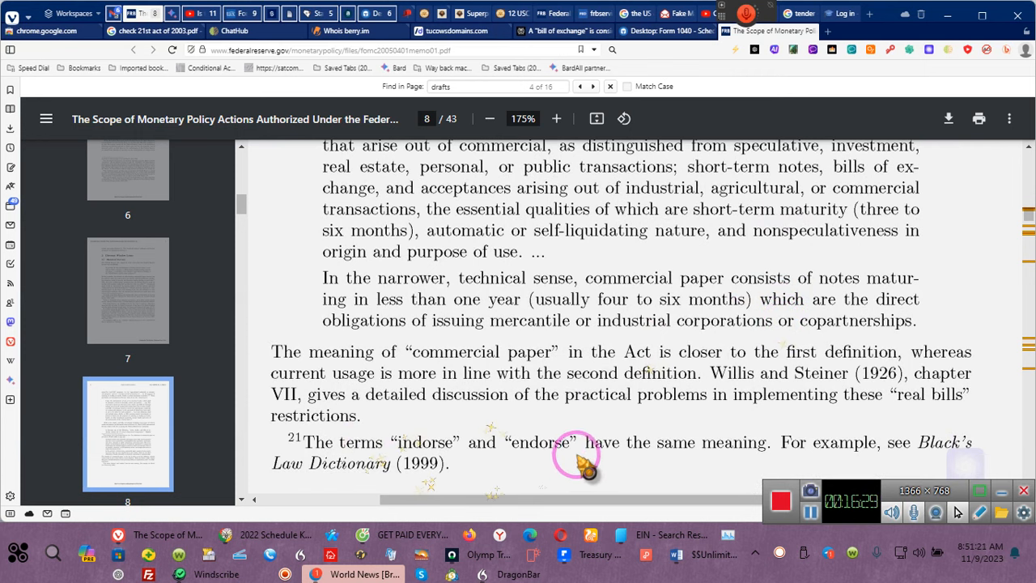
mouse_move(757, 453)
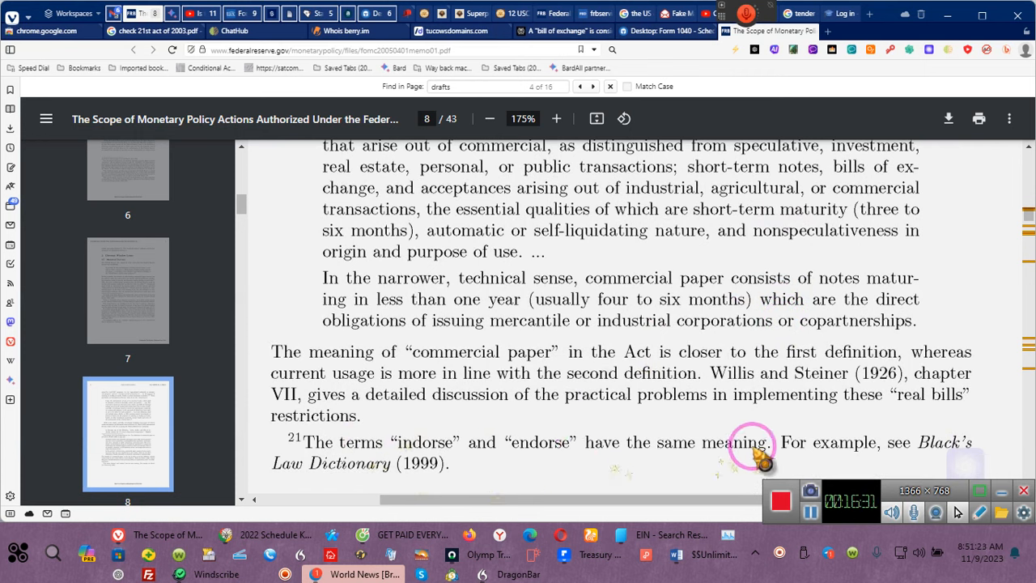